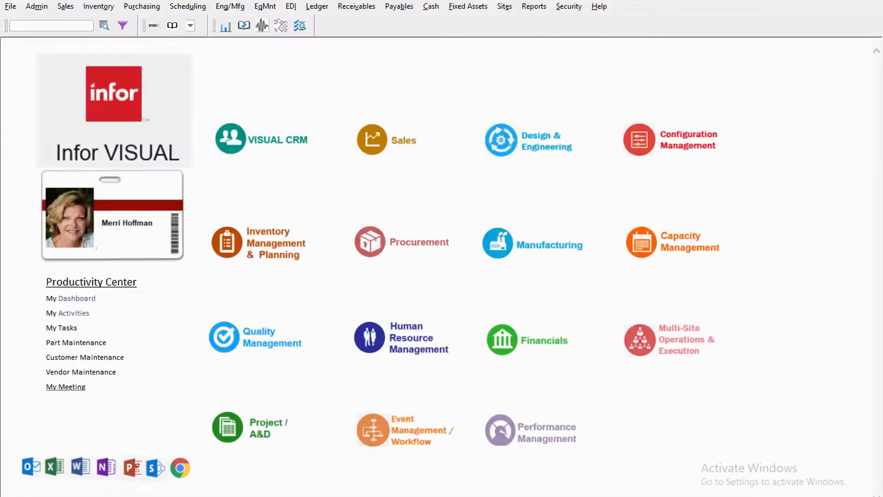
{"action": "mouse_move", "coordinate": [111, 109]}
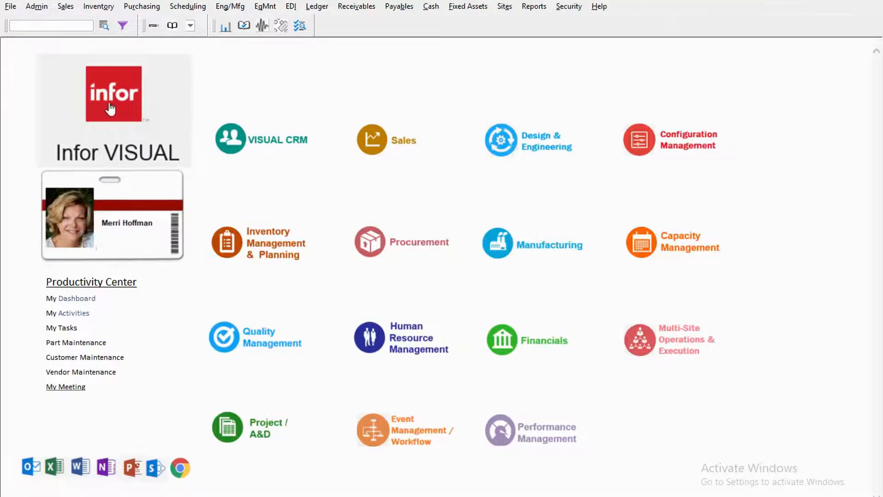
Step: Open the Manufacturing Window and load work order 3000/1's routing diagram
{"action": "left_click", "coordinate": [230, 6]}
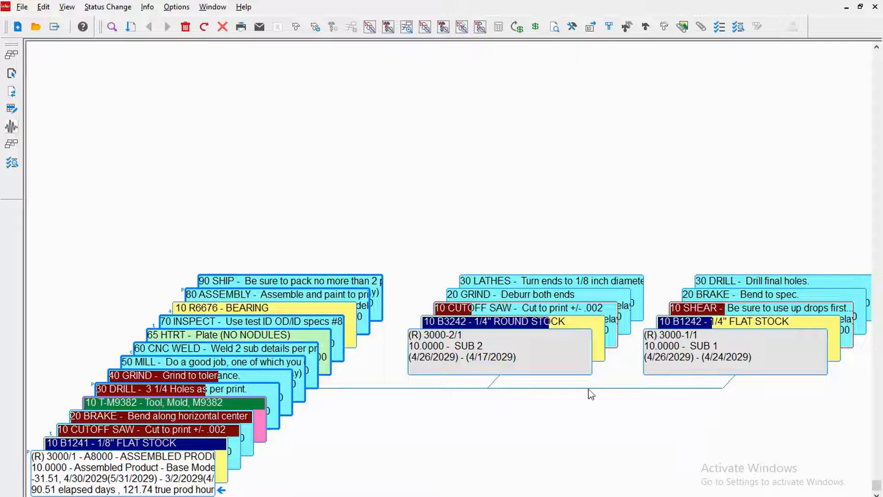
{"action": "mouse_move", "coordinate": [726, 308]}
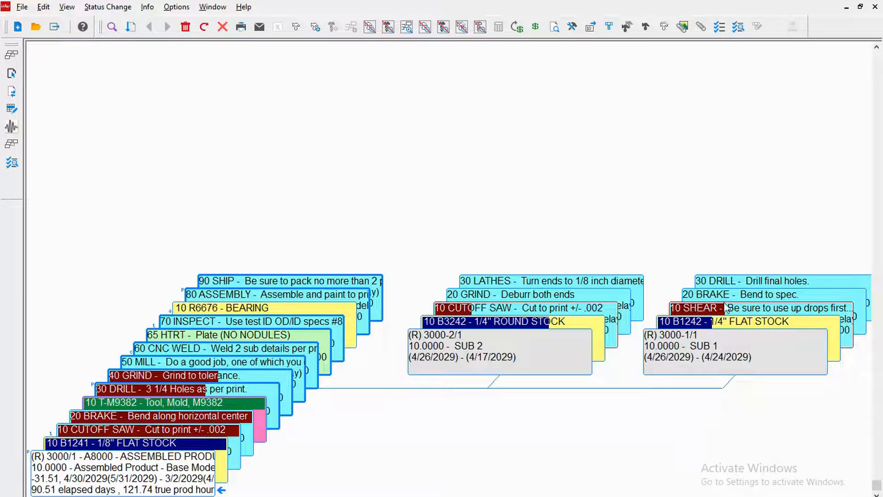
{"action": "mouse_move", "coordinate": [627, 373]}
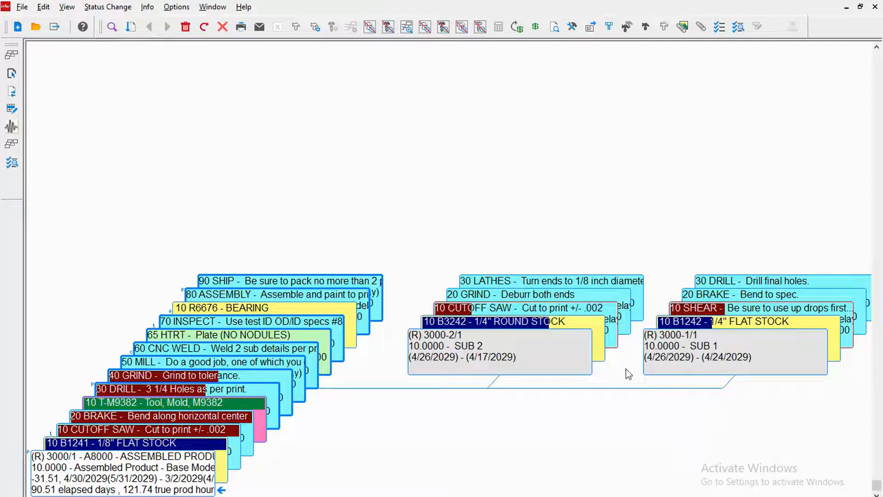
{"action": "mouse_move", "coordinate": [607, 313]}
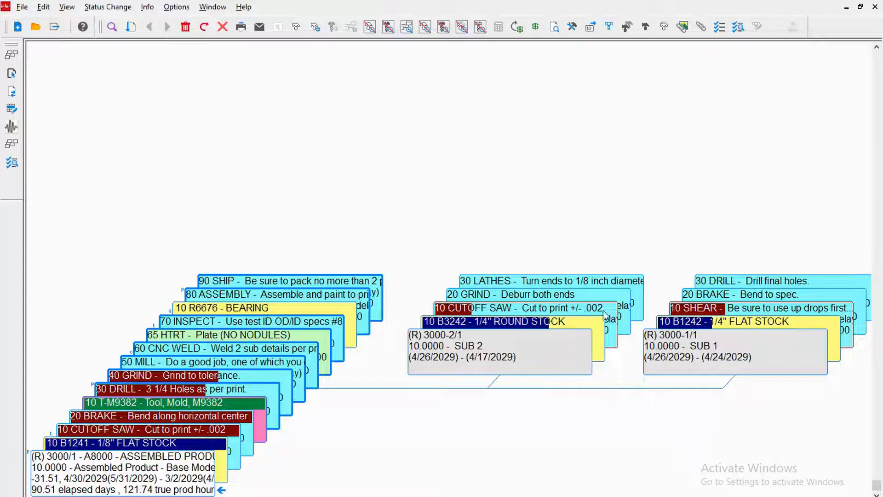
{"action": "mouse_move", "coordinate": [625, 343]}
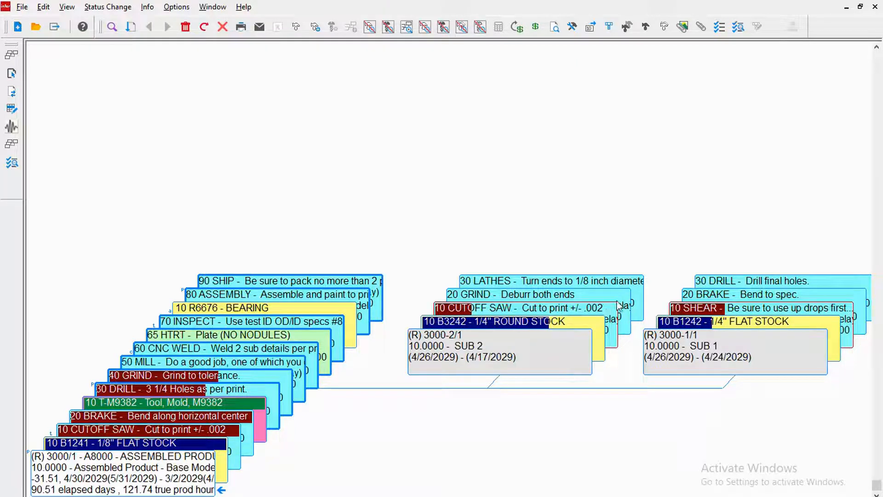
{"action": "mouse_move", "coordinate": [621, 350]}
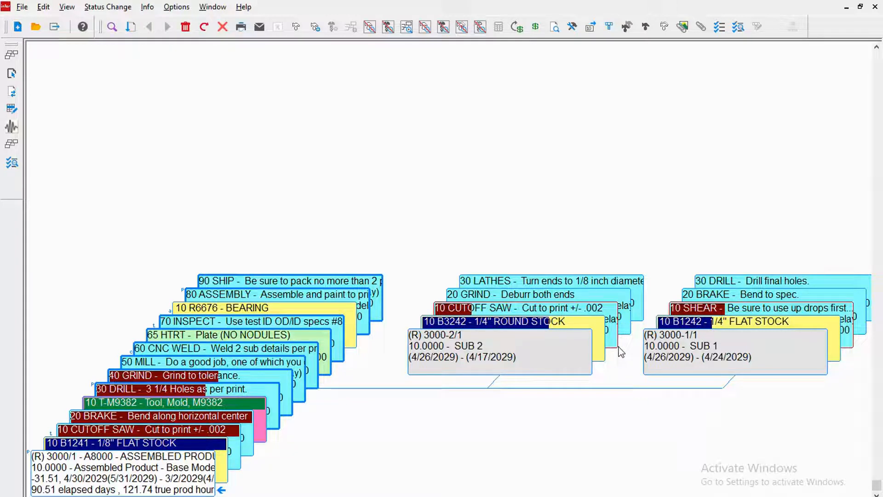
{"action": "mouse_move", "coordinate": [616, 335]}
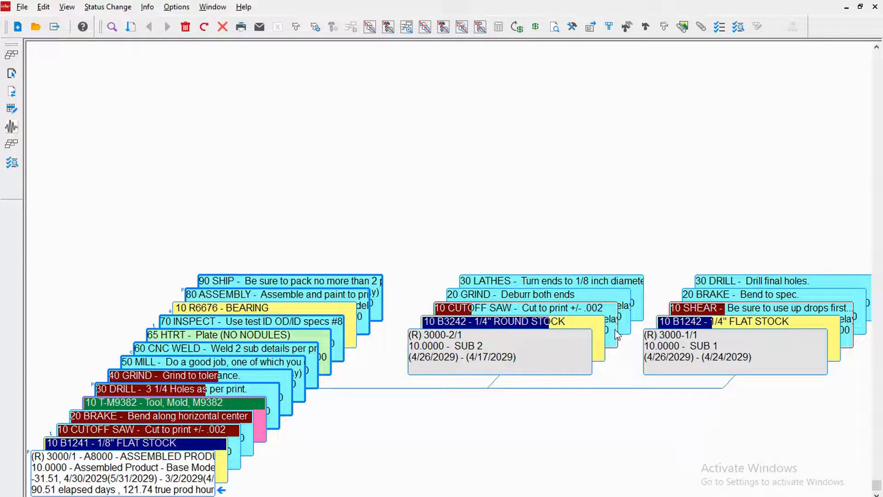
{"action": "mouse_move", "coordinate": [627, 26]}
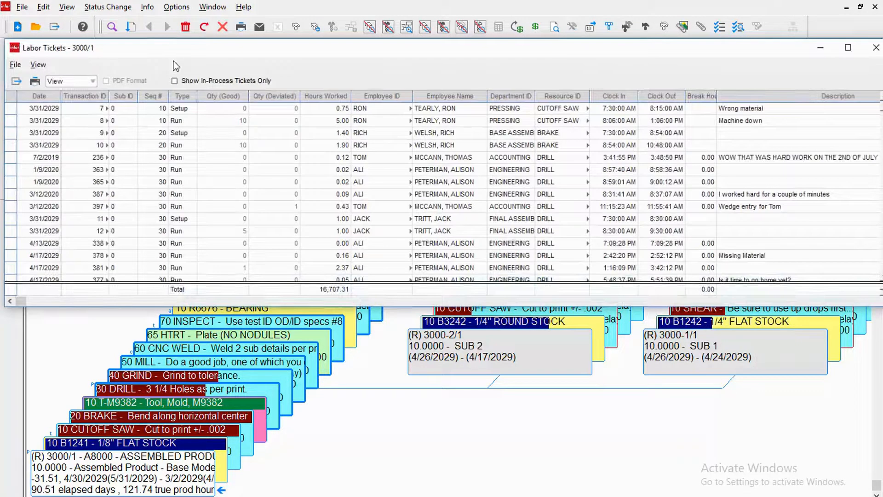
Step: Filter the labor tickets to in-process only, then close the Labor Tickets window
{"action": "left_click", "coordinate": [174, 81]}
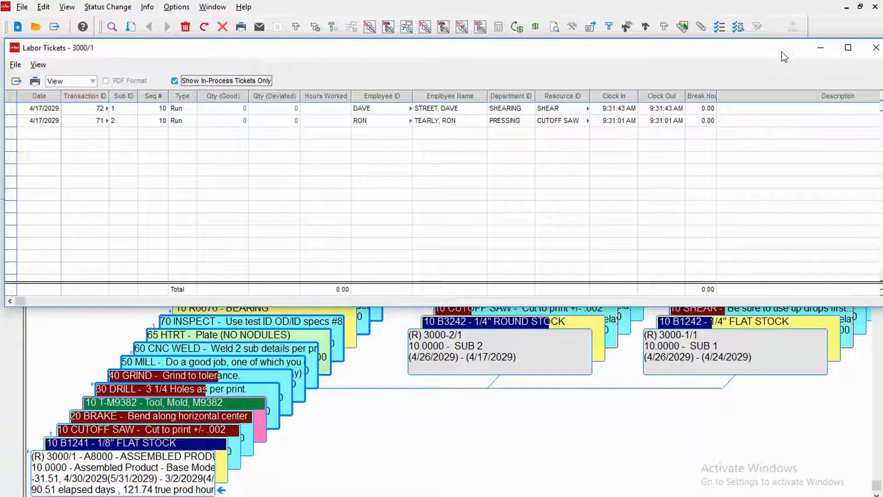
{"action": "left_click", "coordinate": [872, 48]}
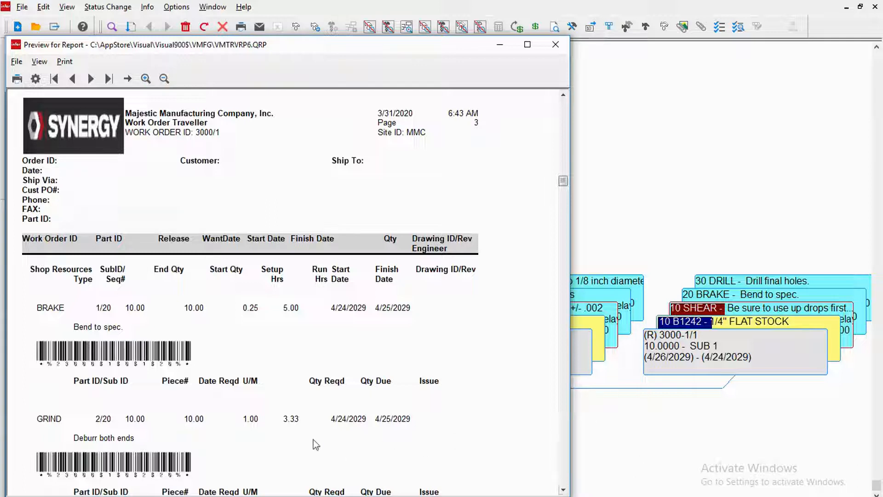
{"action": "mouse_move", "coordinate": [100, 475]}
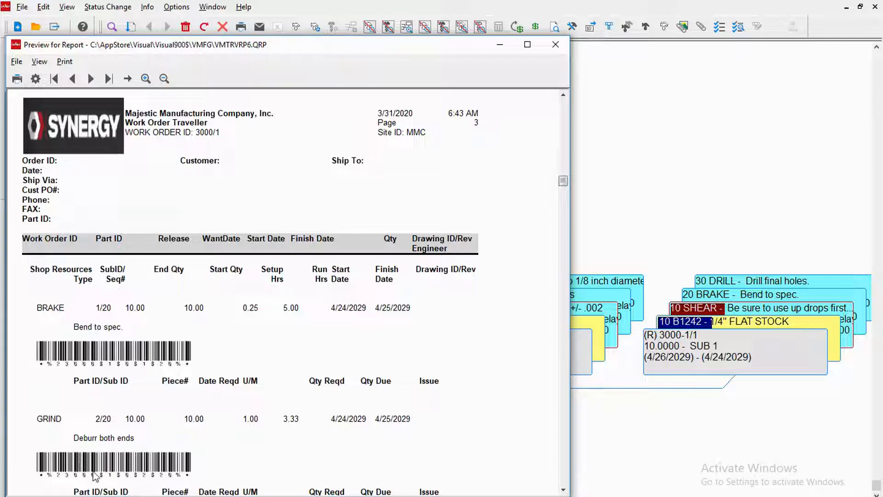
{"action": "mouse_move", "coordinate": [148, 470]}
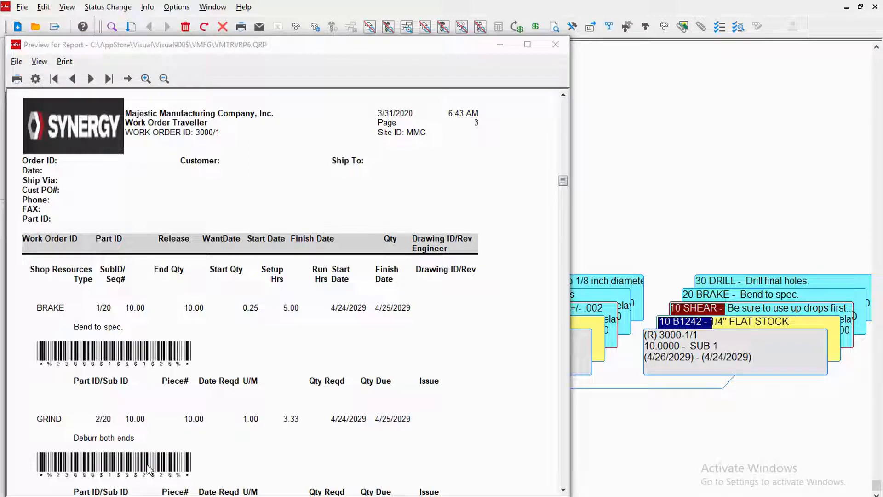
{"action": "mouse_move", "coordinate": [311, 452]}
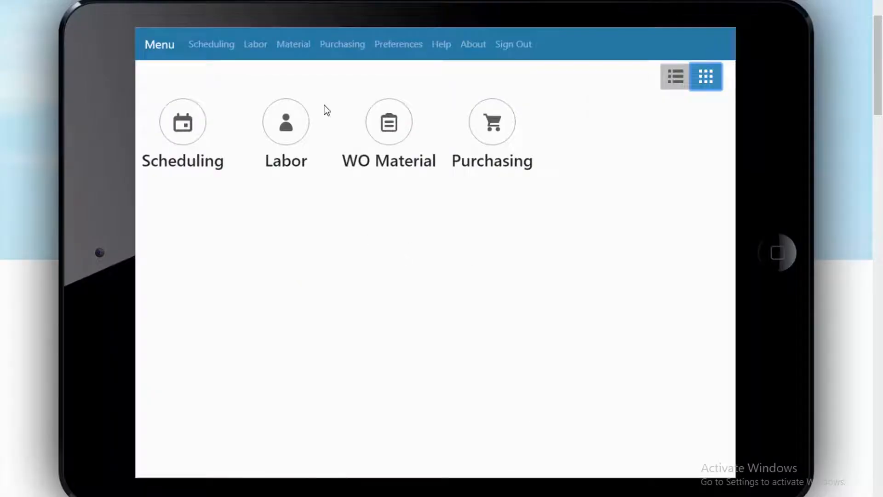
{"action": "mouse_move", "coordinate": [280, 133]}
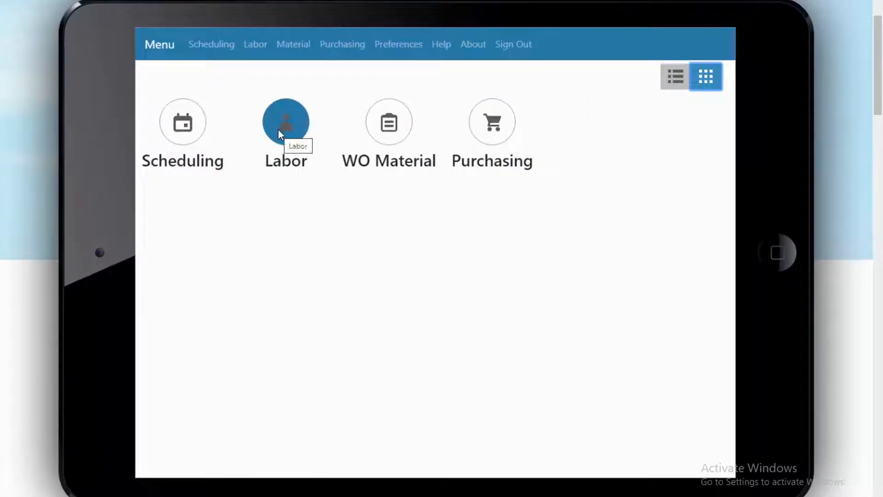
Step: Clock the employee in on Labor Ticket Entry, then toggle list view and back to grid
{"action": "left_click", "coordinate": [286, 121]}
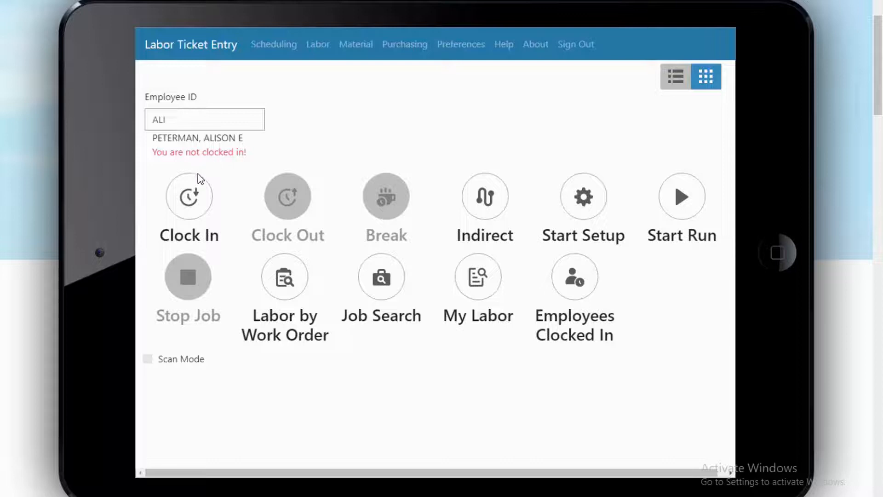
{"action": "left_click", "coordinate": [188, 196]}
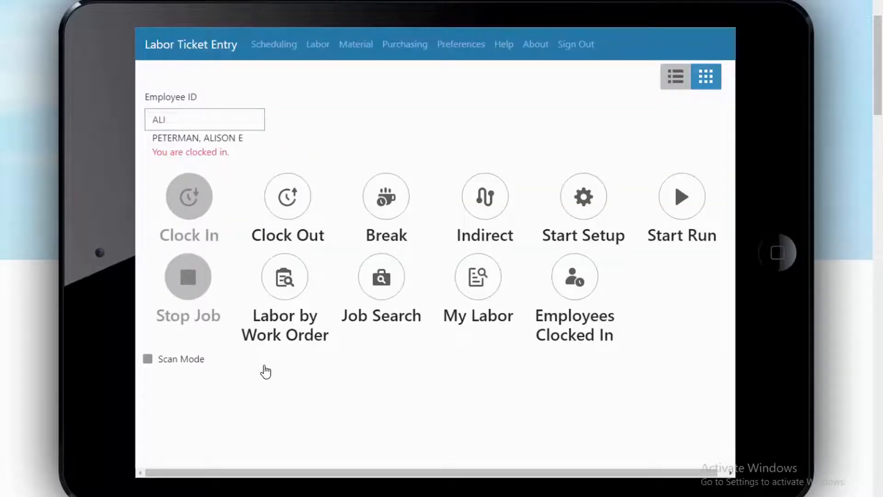
{"action": "mouse_move", "coordinate": [275, 377]}
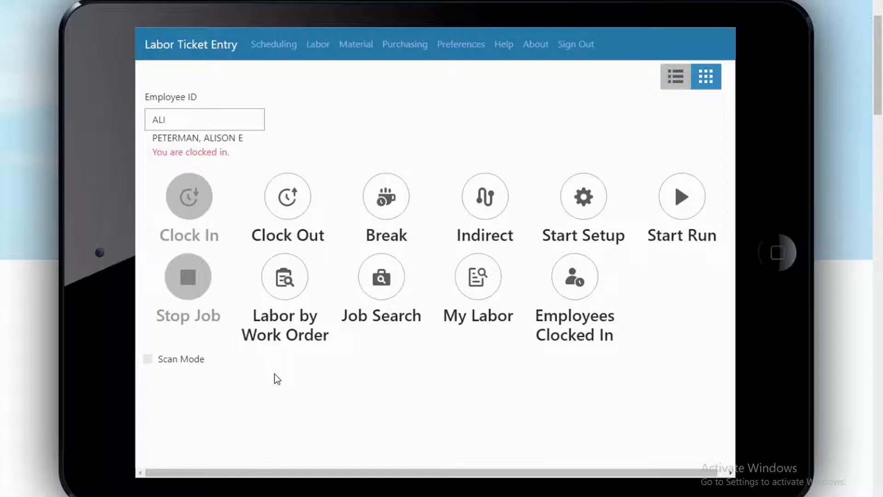
{"action": "left_click", "coordinate": [673, 76]}
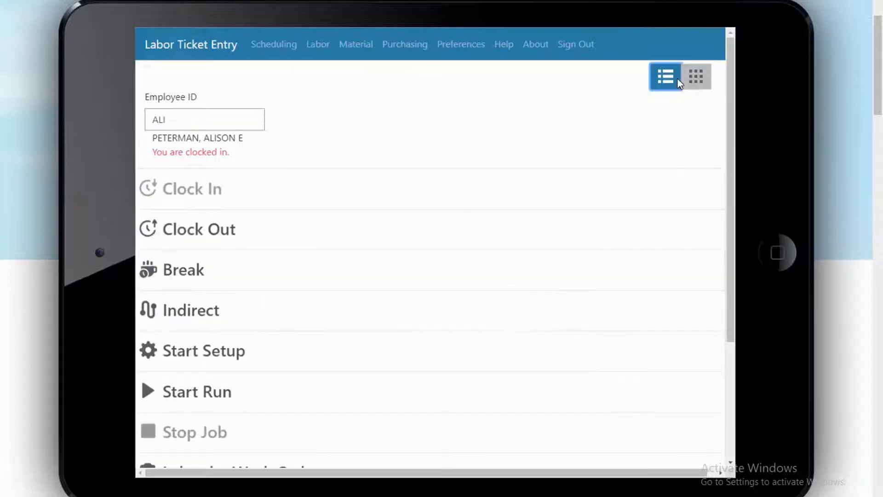
{"action": "scroll", "scroll_direction": "down", "scroll_amount": 3}
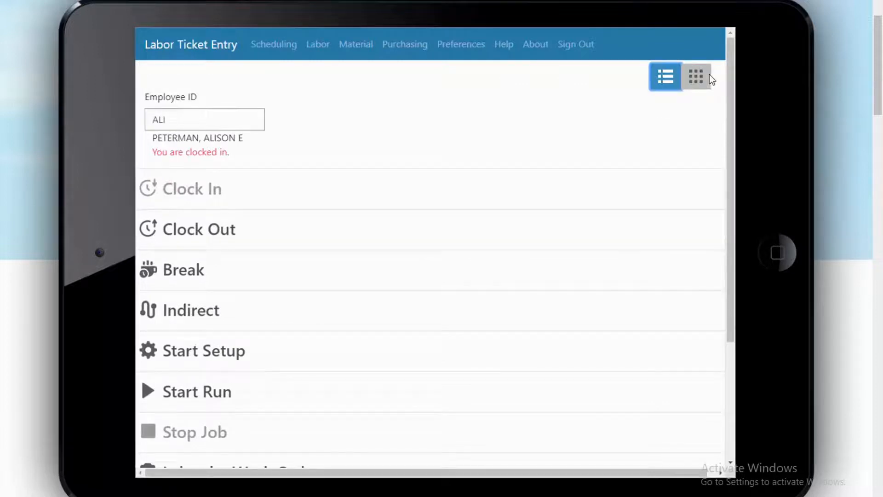
{"action": "left_click", "coordinate": [696, 78]}
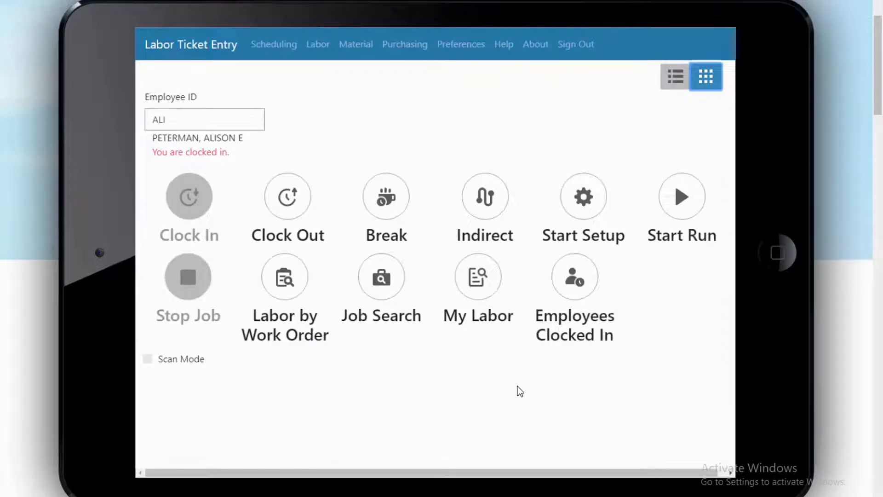
{"action": "mouse_move", "coordinate": [510, 376]}
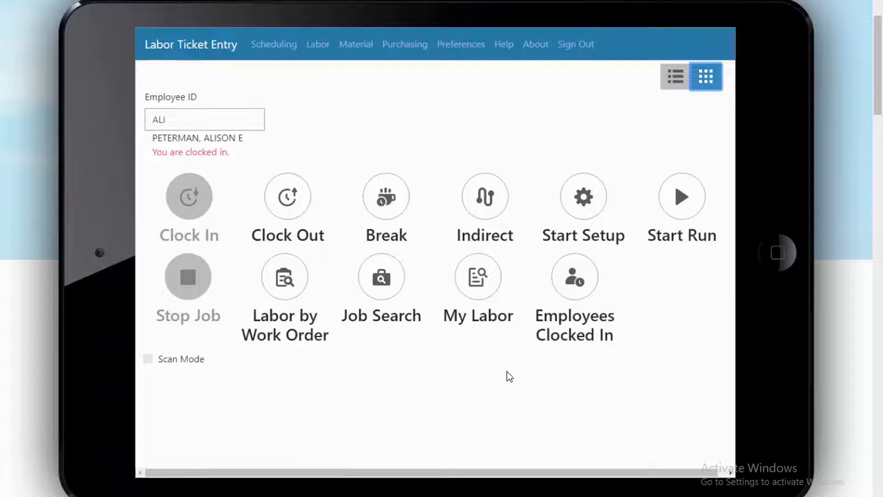
{"action": "mouse_move", "coordinate": [471, 51]}
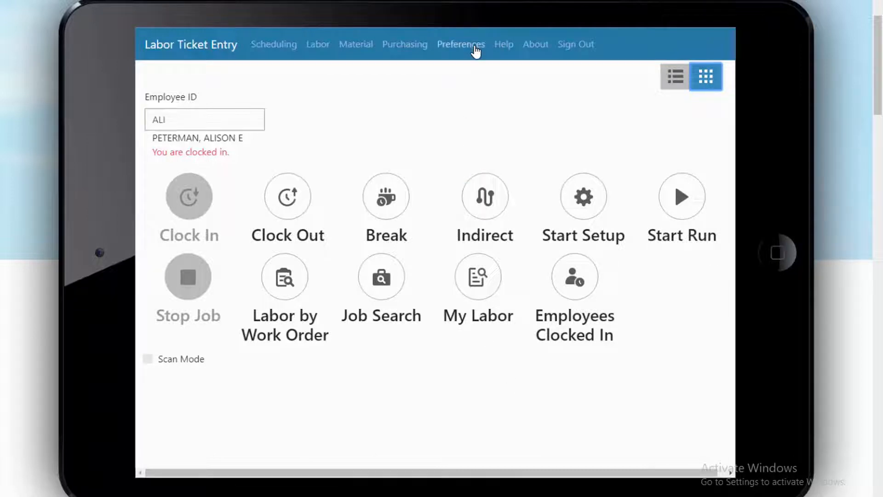
{"action": "mouse_move", "coordinate": [433, 394]}
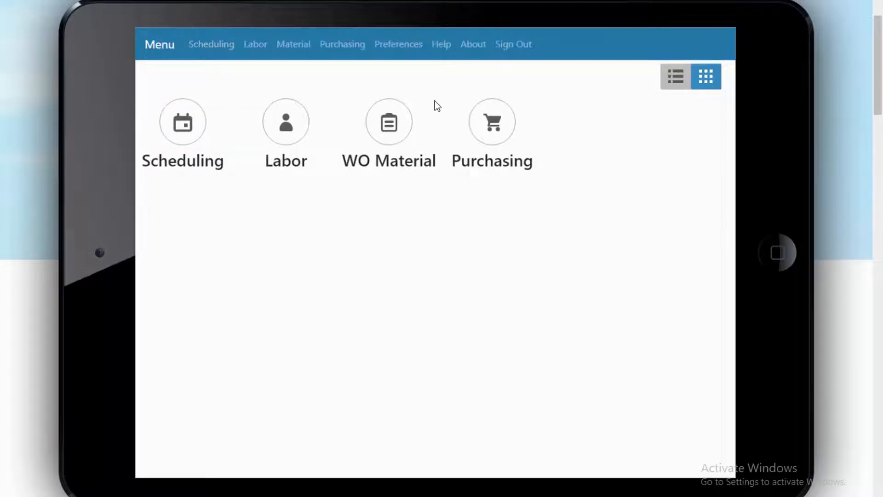
{"action": "mouse_move", "coordinate": [417, 124]}
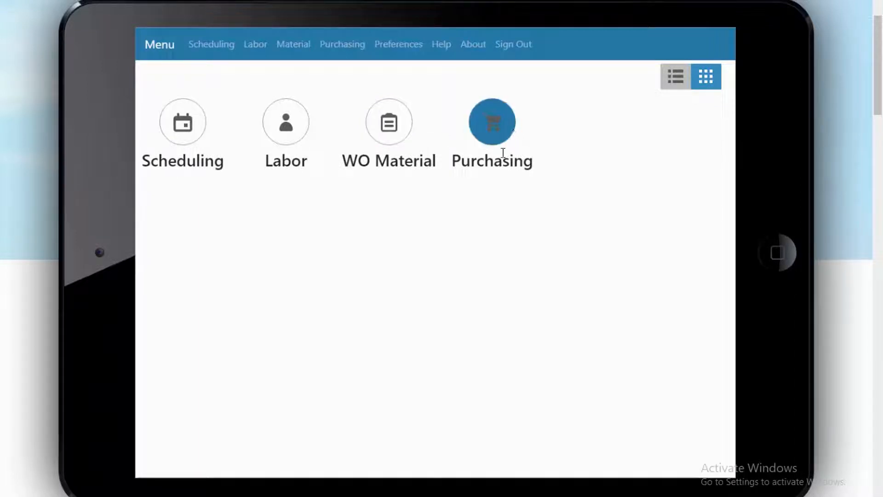
{"action": "mouse_move", "coordinate": [396, 138]}
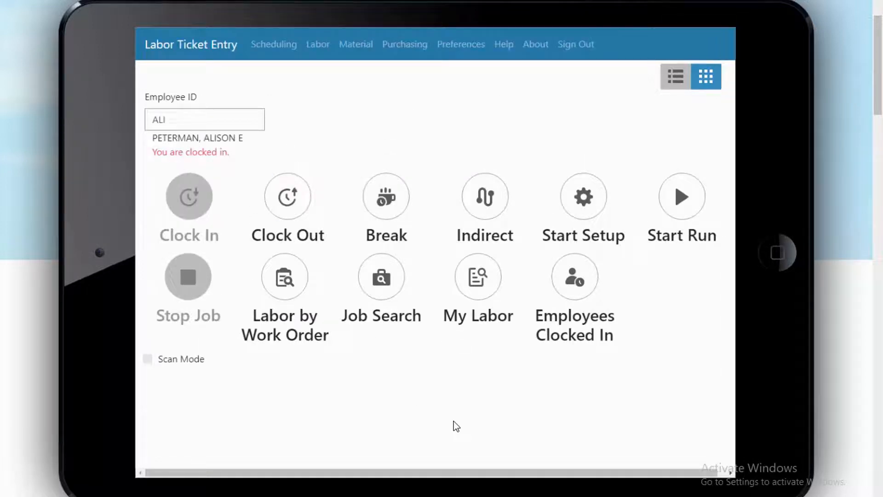
{"action": "mouse_move", "coordinate": [466, 342]}
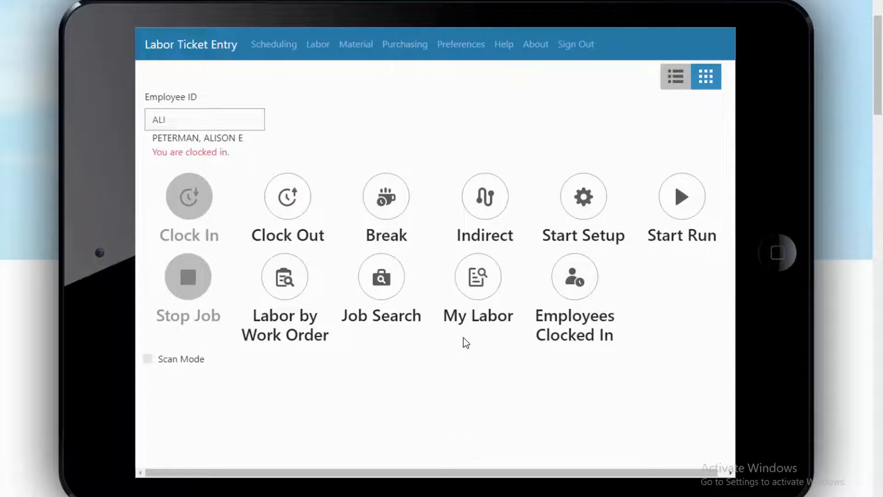
{"action": "mouse_move", "coordinate": [484, 290]}
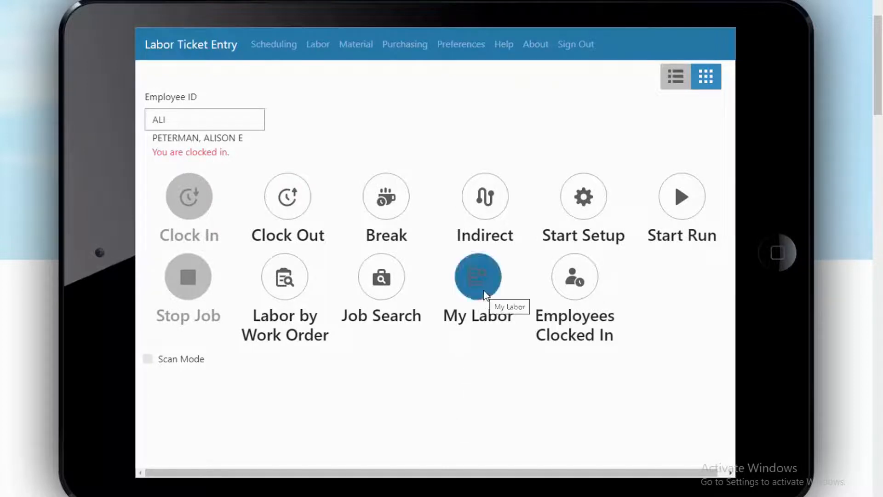
{"action": "mouse_move", "coordinate": [411, 293]}
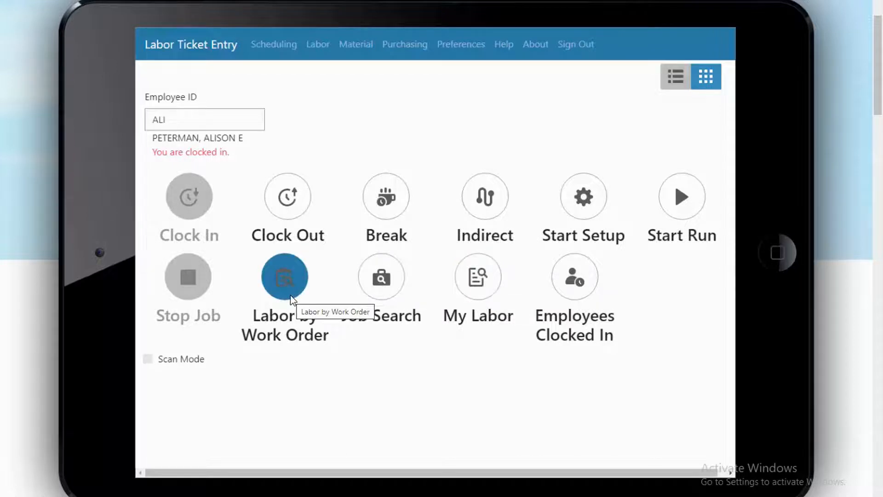
{"action": "mouse_move", "coordinate": [583, 287]}
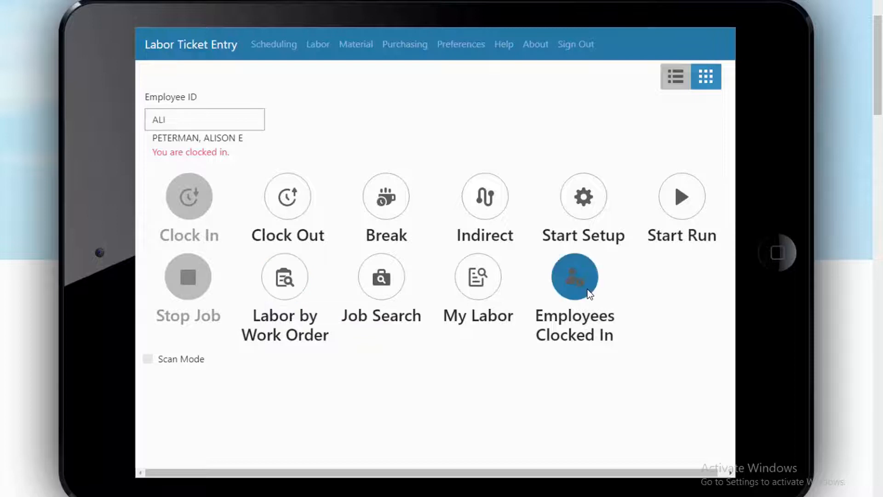
{"action": "mouse_move", "coordinate": [582, 305]}
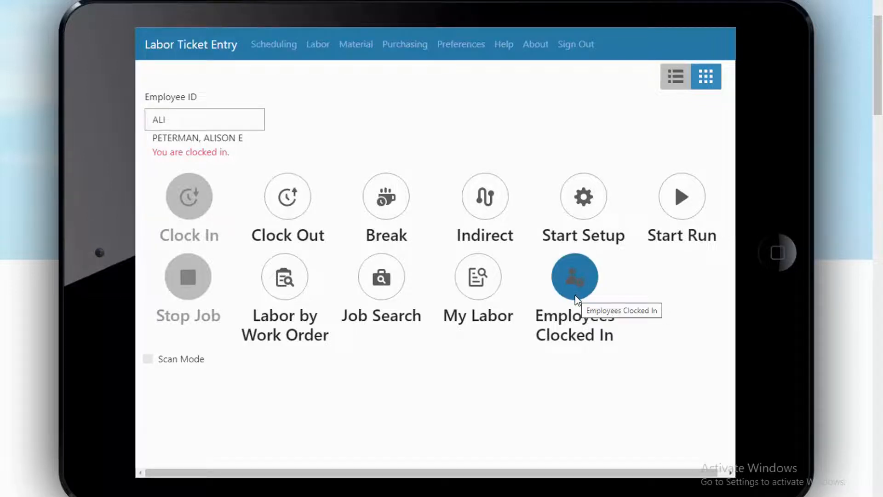
{"action": "mouse_move", "coordinate": [485, 196]}
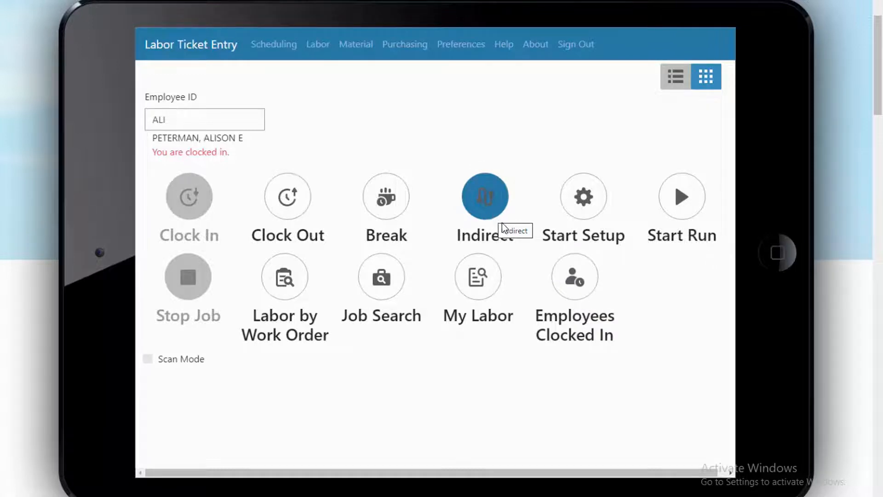
{"action": "mouse_move", "coordinate": [520, 224]}
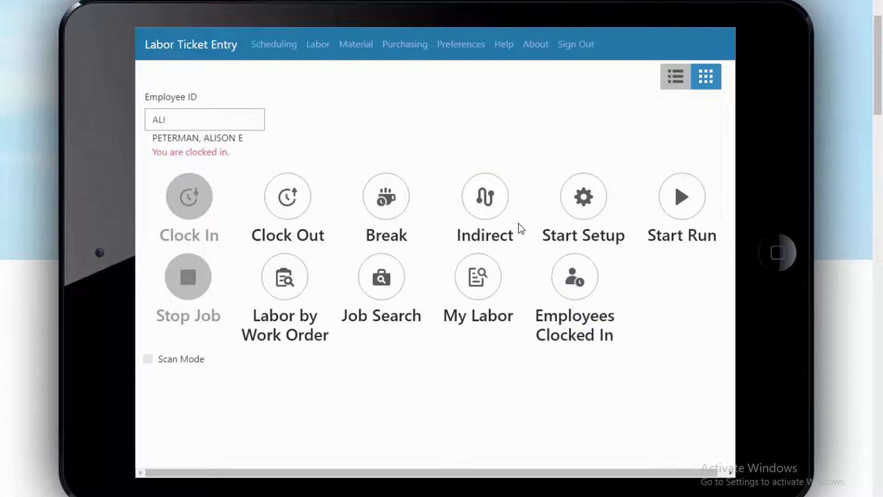
{"action": "mouse_move", "coordinate": [524, 227]}
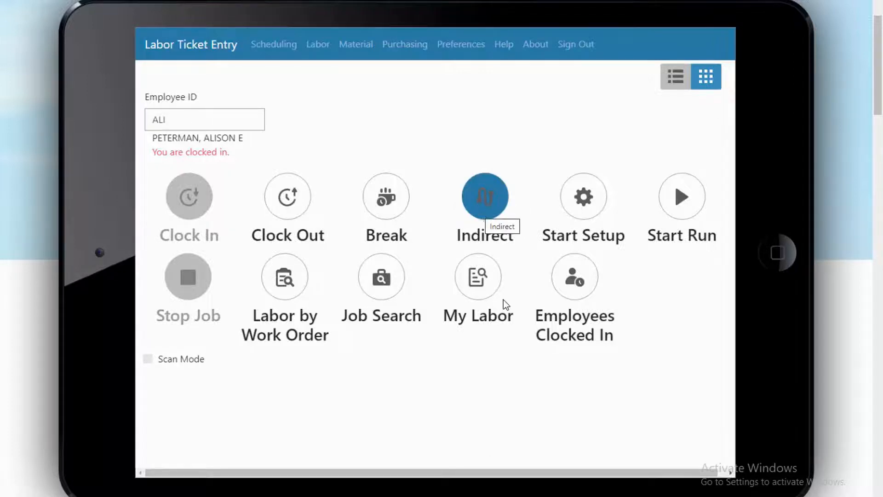
{"action": "mouse_move", "coordinate": [471, 390]}
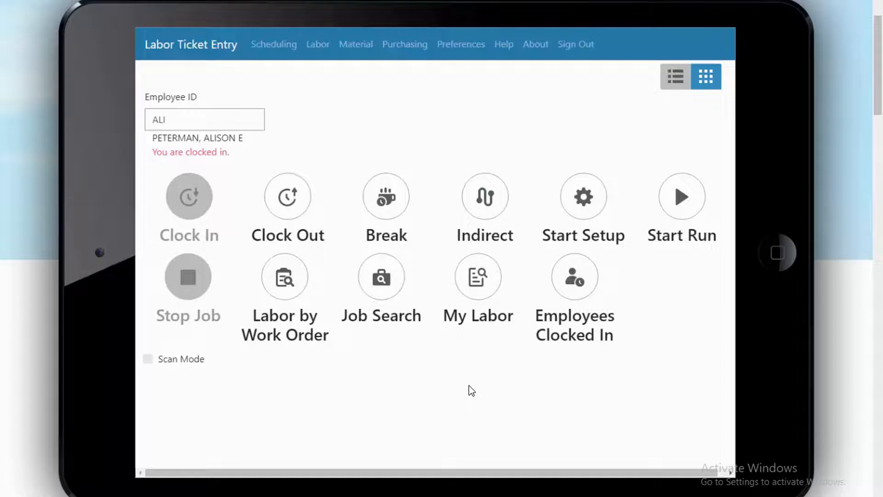
{"action": "mouse_move", "coordinate": [156, 375]}
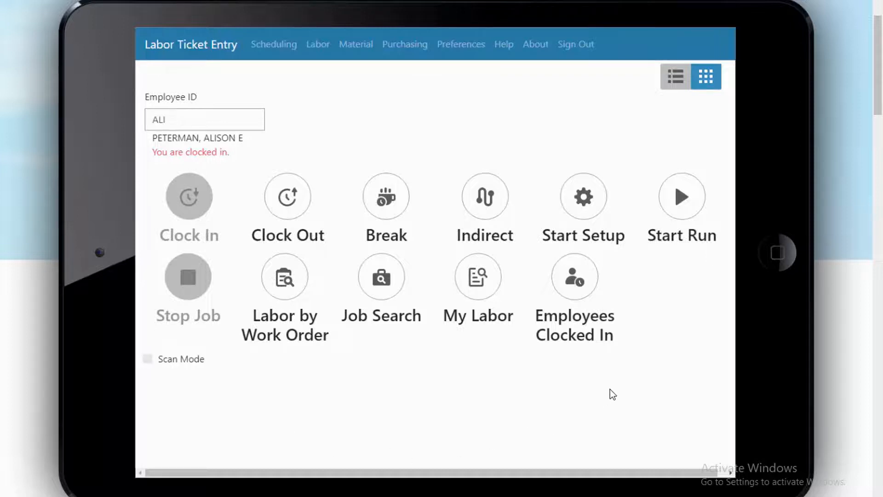
{"action": "mouse_move", "coordinate": [689, 200]}
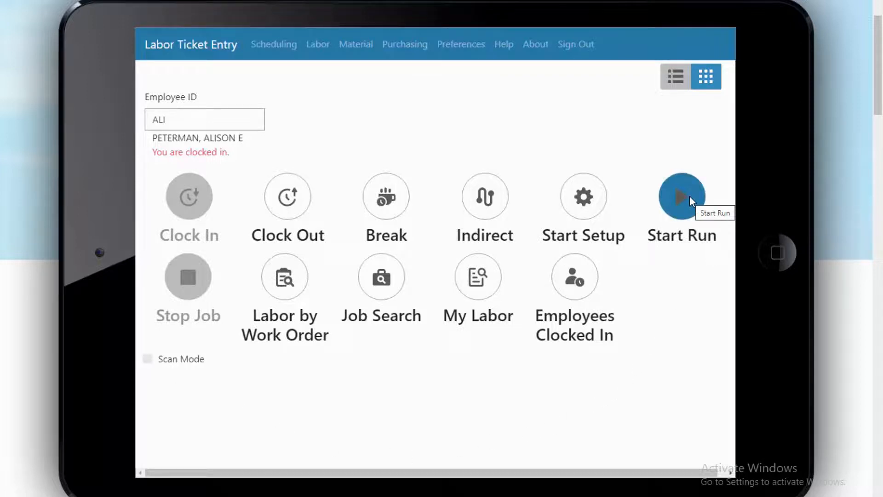
Step: Start a run with Base ID 3000, Lot ID 1, operation 30 at DRILL
{"action": "left_click", "coordinate": [682, 196]}
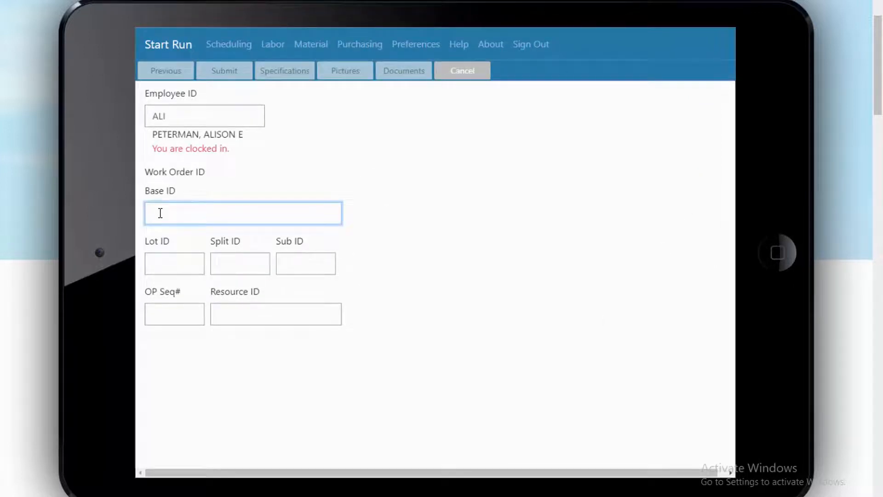
{"action": "type", "text": "3000"}
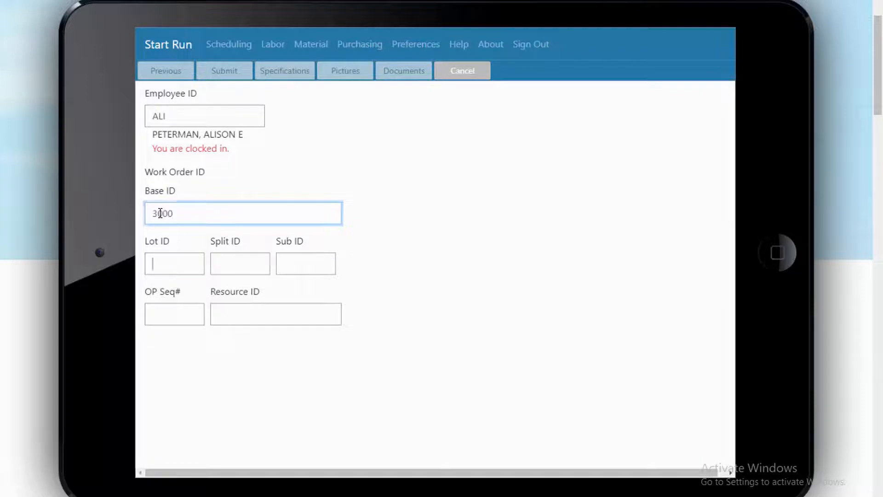
{"action": "type", "text": "1"}
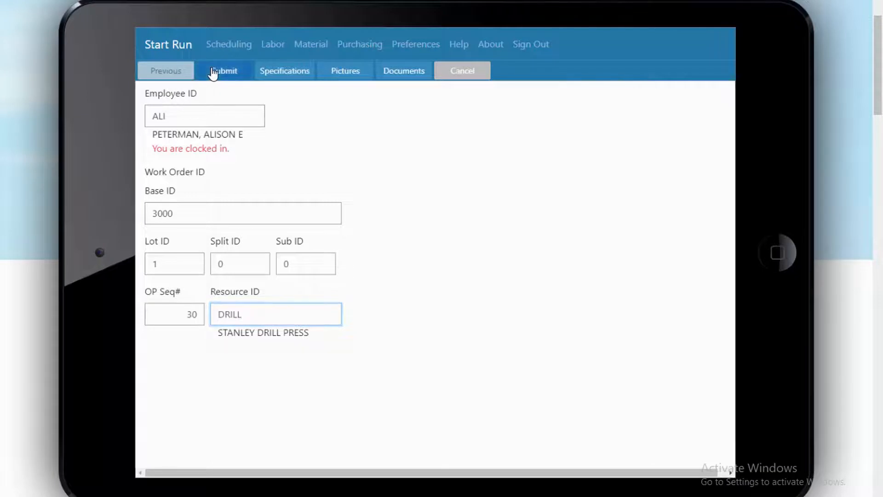
{"action": "left_click", "coordinate": [222, 70]}
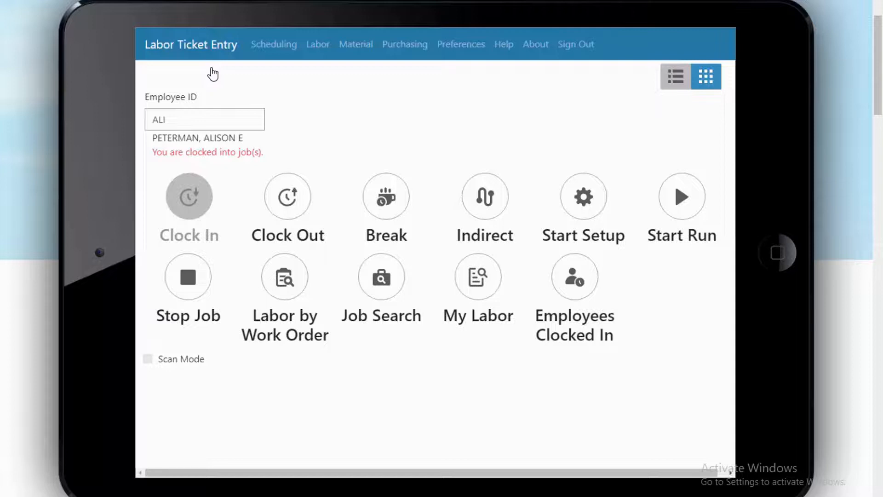
{"action": "mouse_move", "coordinate": [239, 76]}
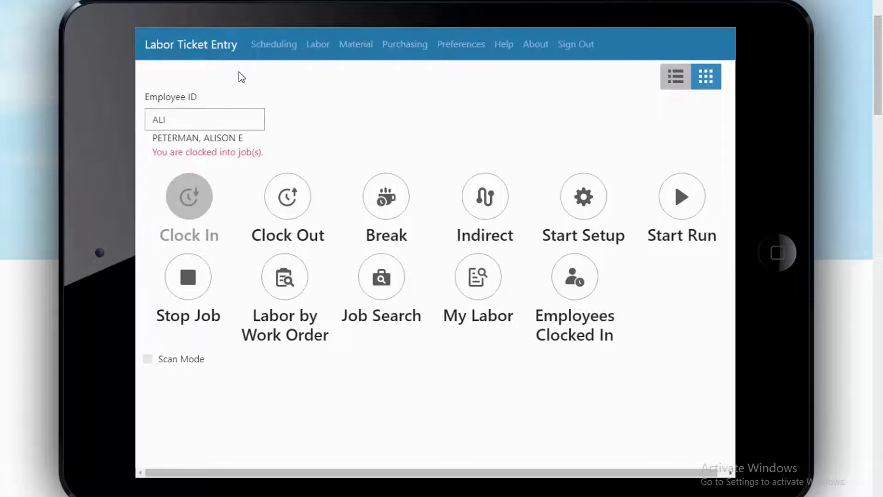
{"action": "mouse_move", "coordinate": [278, 51]}
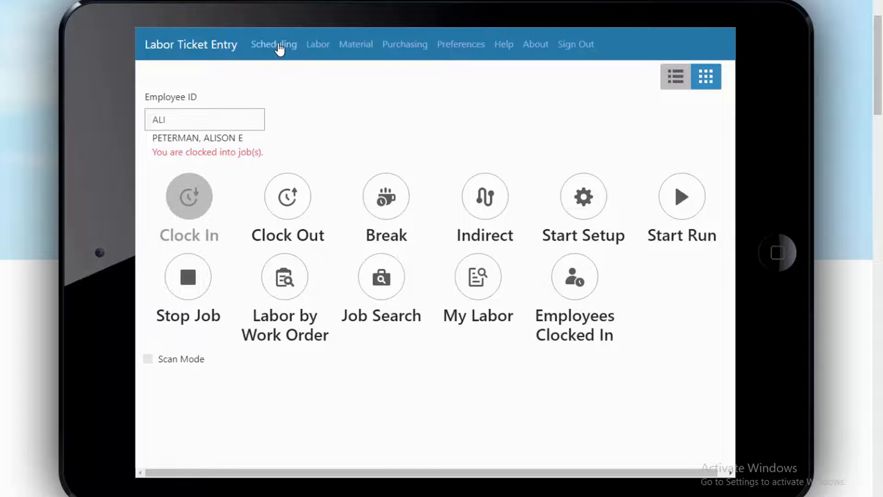
Step: Open the DRILL resource schedule and check work order 3000/1(30)
{"action": "left_click", "coordinate": [274, 44]}
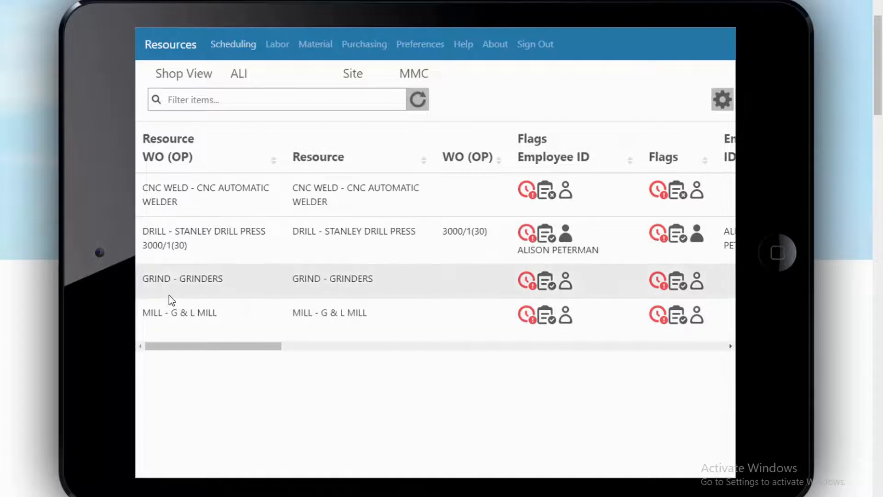
{"action": "mouse_move", "coordinate": [194, 250]}
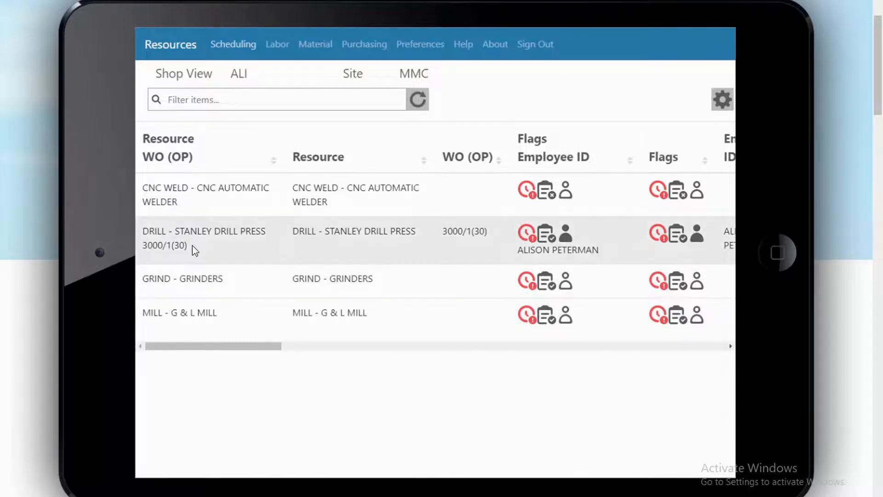
{"action": "left_click", "coordinate": [203, 237]}
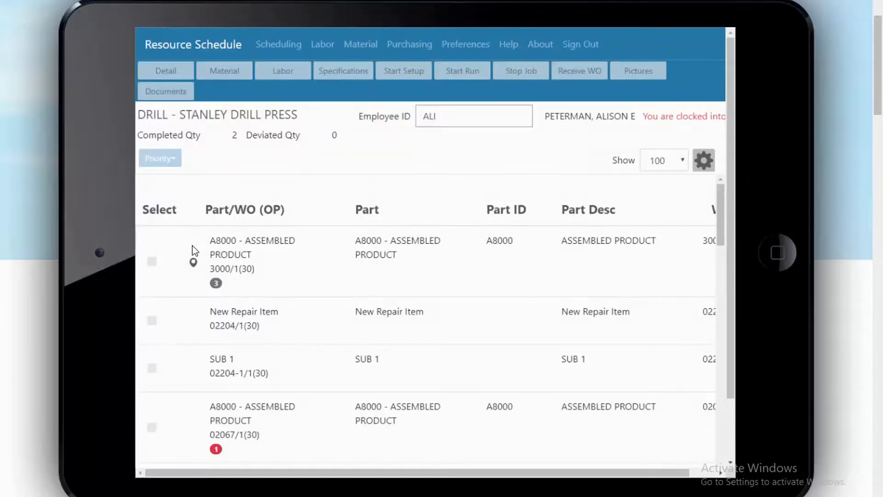
{"action": "mouse_move", "coordinate": [198, 245]}
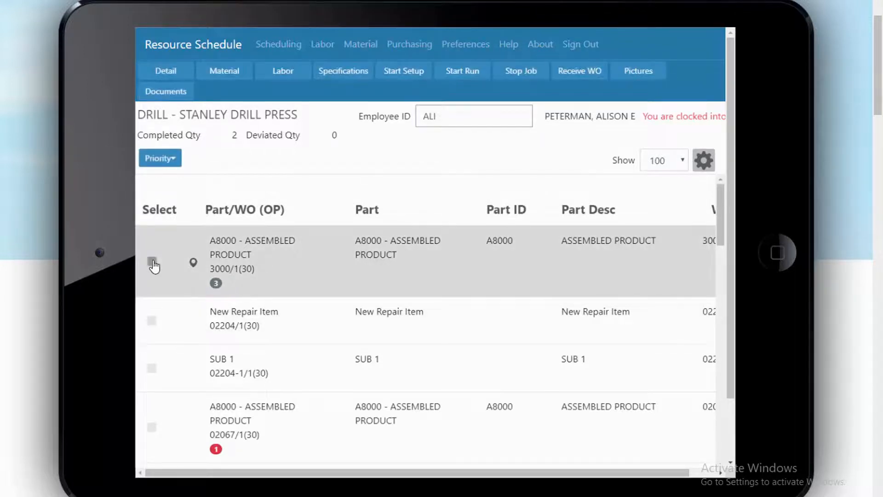
{"action": "left_click", "coordinate": [152, 262]}
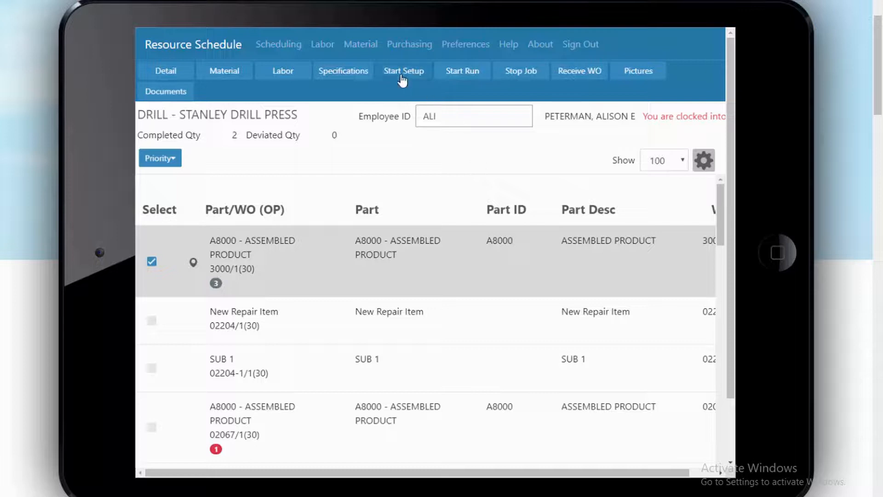
{"action": "mouse_move", "coordinate": [461, 74]}
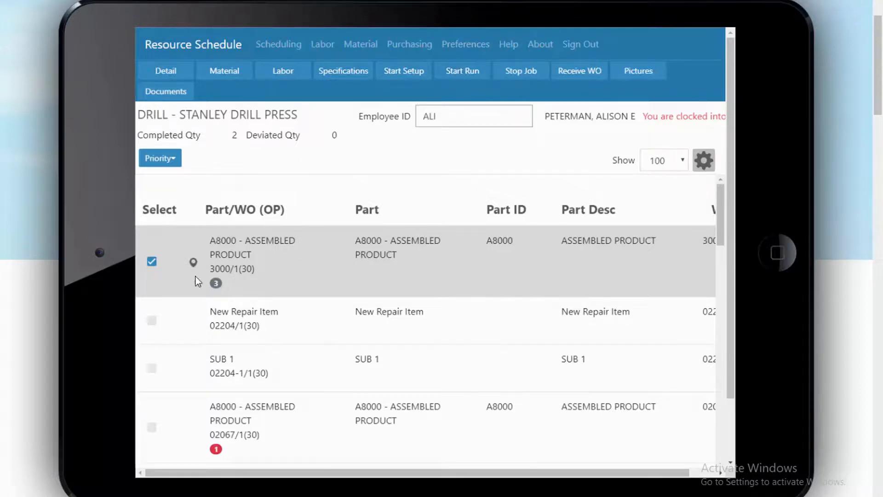
{"action": "mouse_move", "coordinate": [197, 264]}
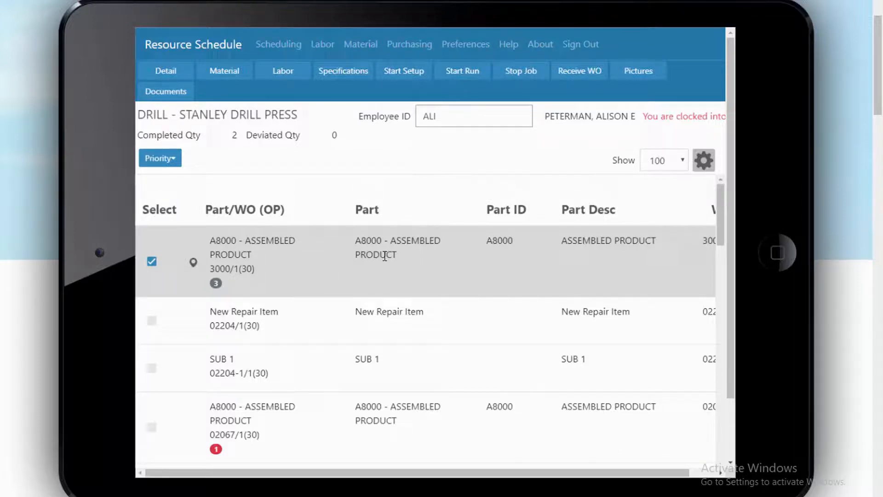
{"action": "mouse_move", "coordinate": [537, 241]}
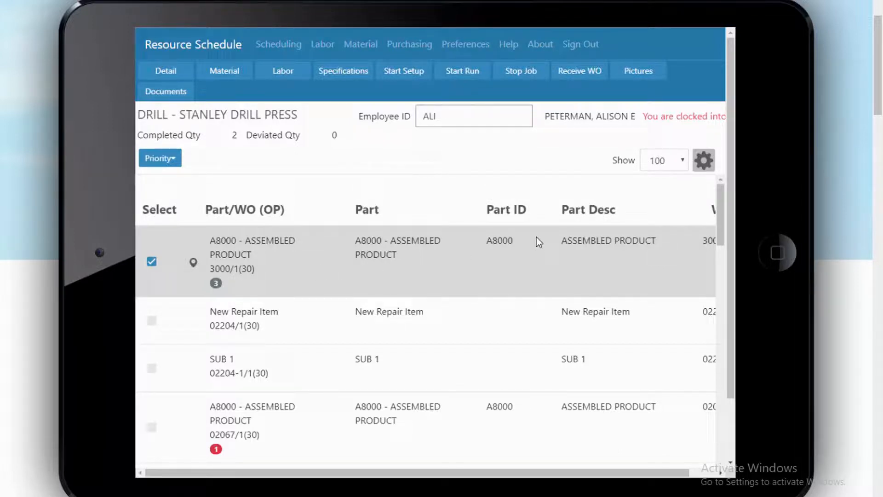
{"action": "mouse_move", "coordinate": [345, 79]}
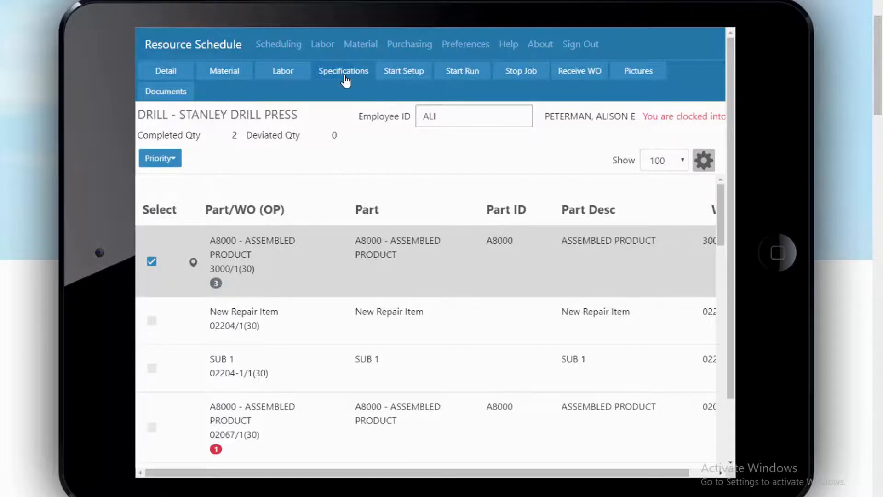
Step: View operation 30's specification (3 1/4 holes as per print) and close it
{"action": "left_click", "coordinate": [344, 71]}
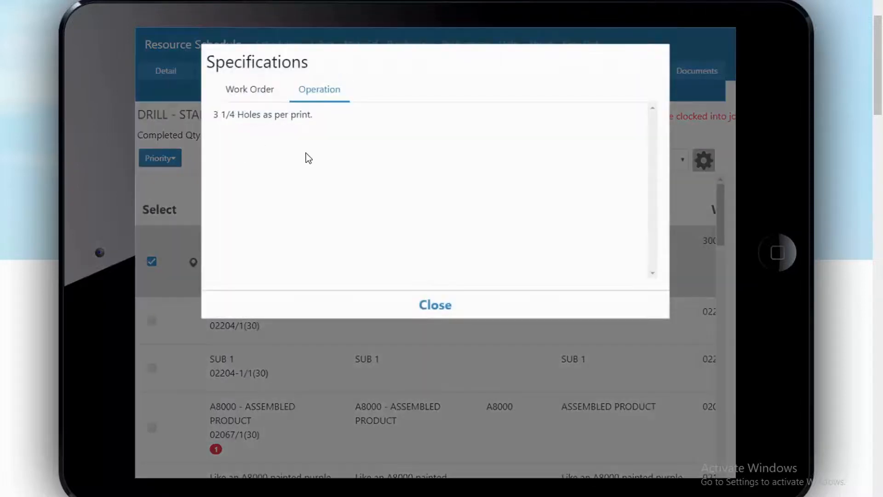
{"action": "left_click", "coordinate": [435, 304]}
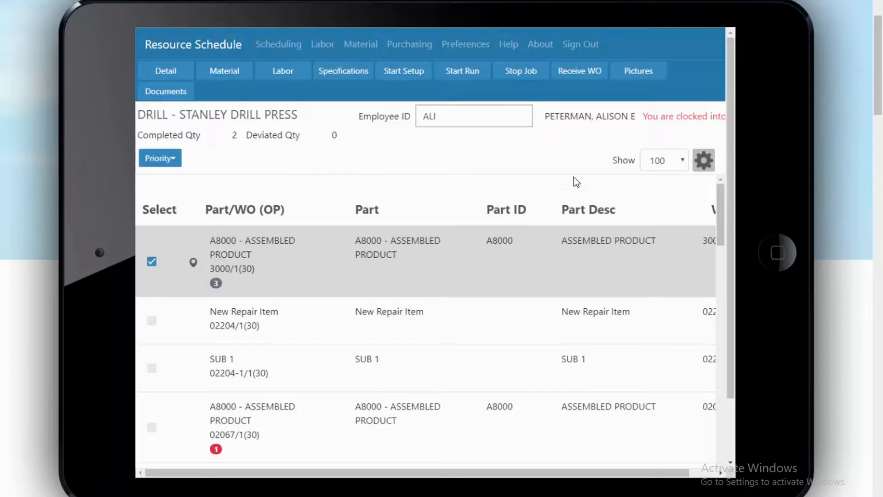
{"action": "mouse_move", "coordinate": [520, 171]}
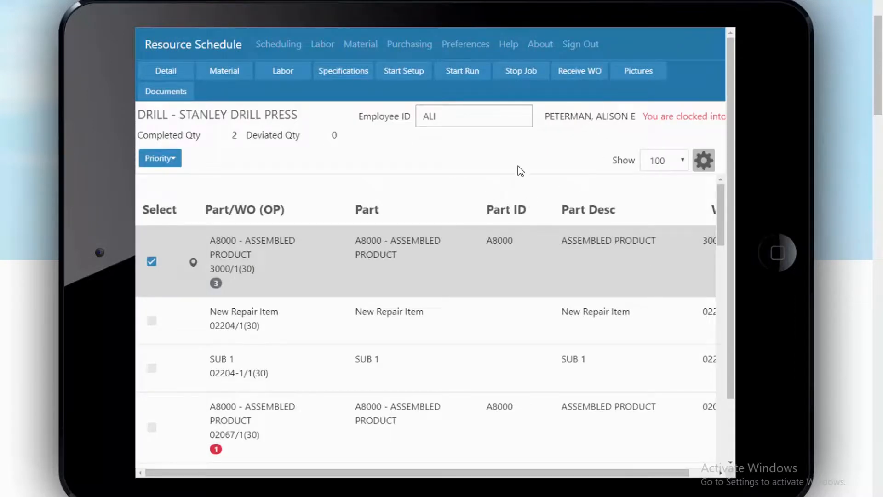
{"action": "mouse_move", "coordinate": [508, 152]}
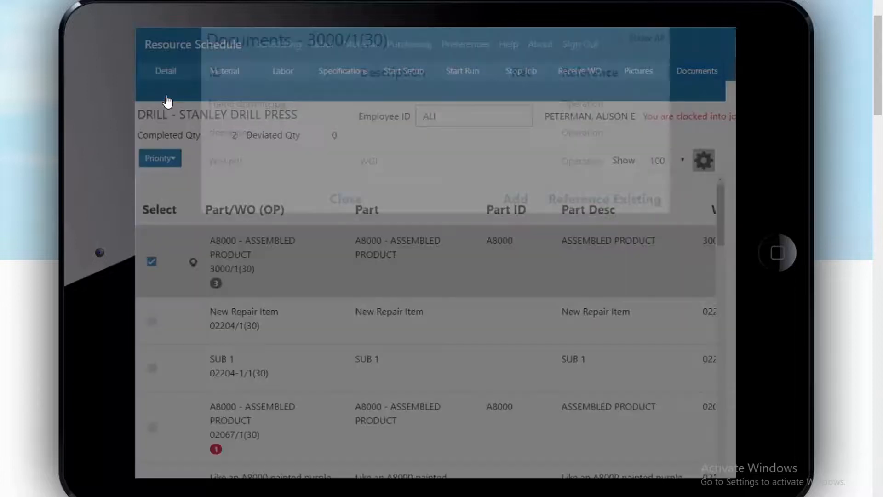
Step: Review the attached documents Frame drawing.jpg, sleeve.png and WGI.pdf, then close the list
{"action": "left_click", "coordinate": [696, 71]}
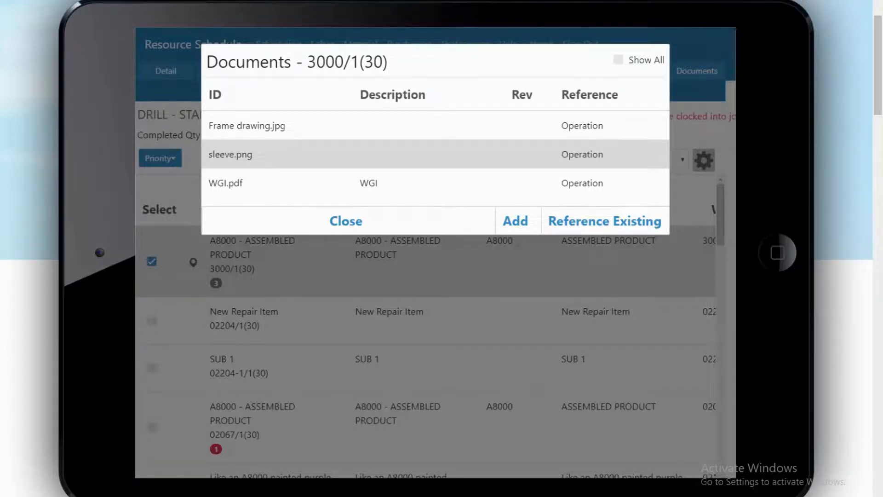
{"action": "mouse_move", "coordinate": [625, 96]}
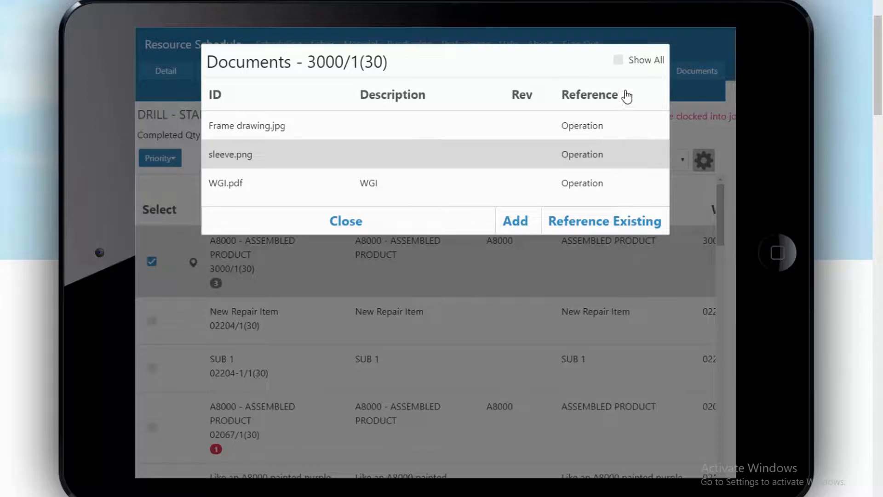
{"action": "mouse_move", "coordinate": [622, 68]}
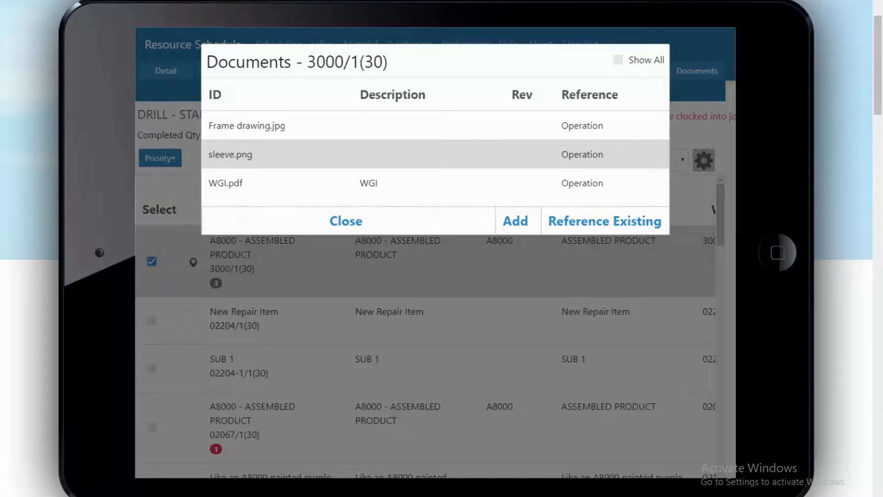
{"action": "mouse_move", "coordinate": [369, 294]}
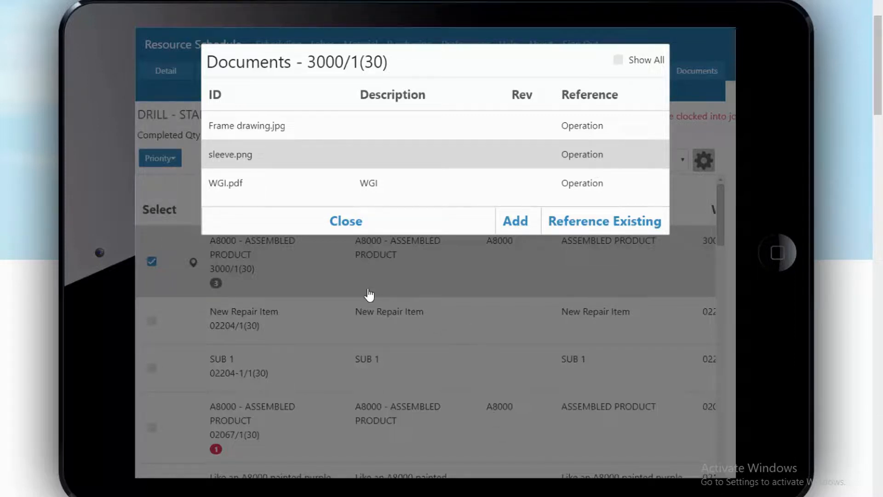
{"action": "mouse_move", "coordinate": [346, 227]}
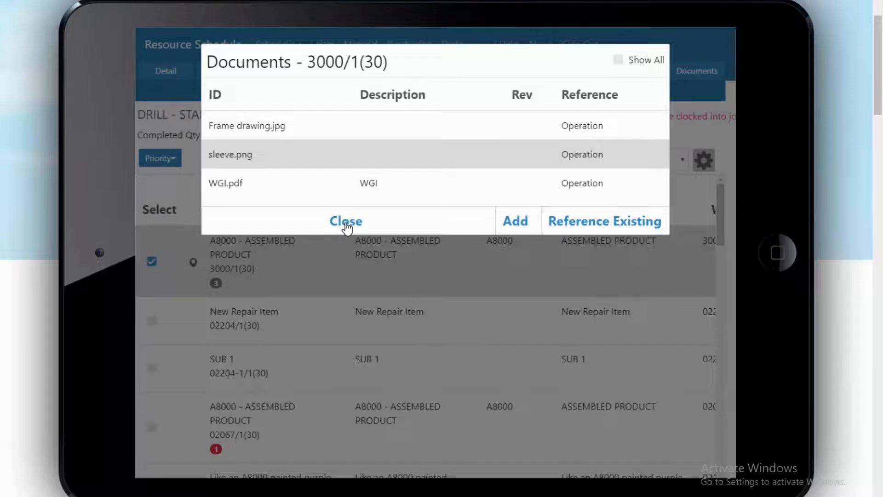
{"action": "left_click", "coordinate": [345, 221]}
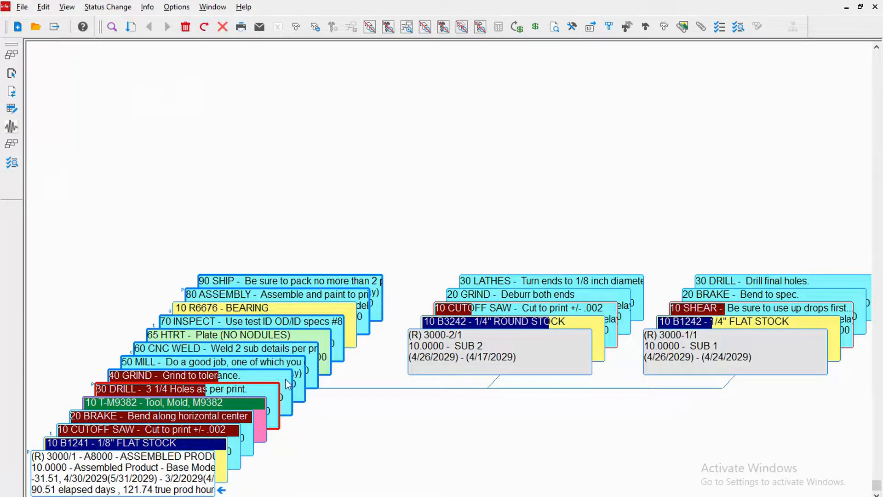
{"action": "mouse_move", "coordinate": [594, 22]}
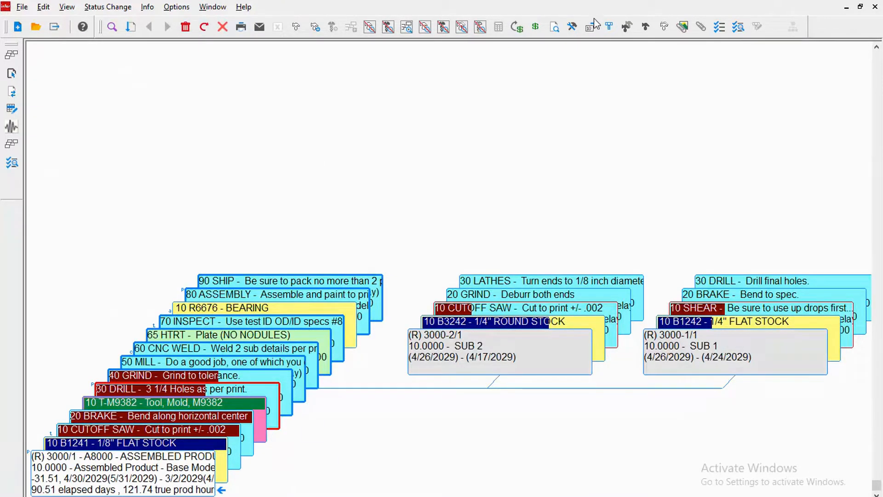
Step: Reopen 3000/1's labor tickets and show only the DRILL, SHEAR and CUTOFF SAW in-process tickets
{"action": "left_click", "coordinate": [589, 27]}
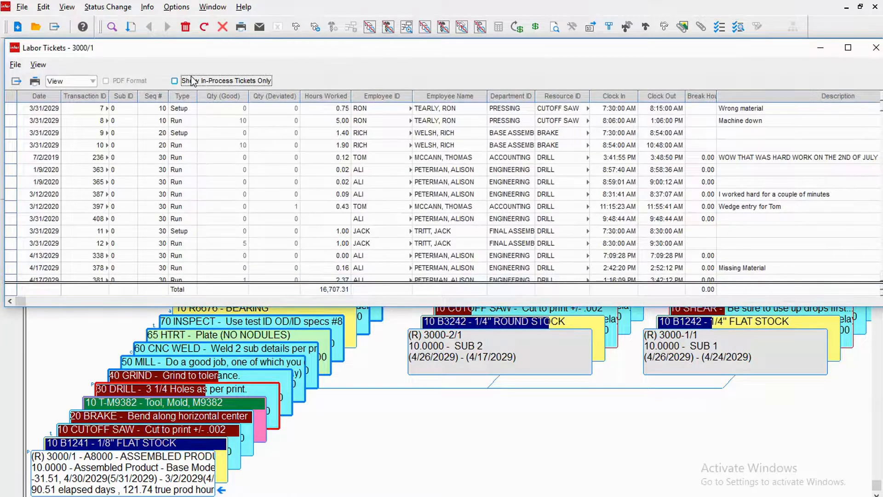
{"action": "left_click", "coordinate": [174, 80]}
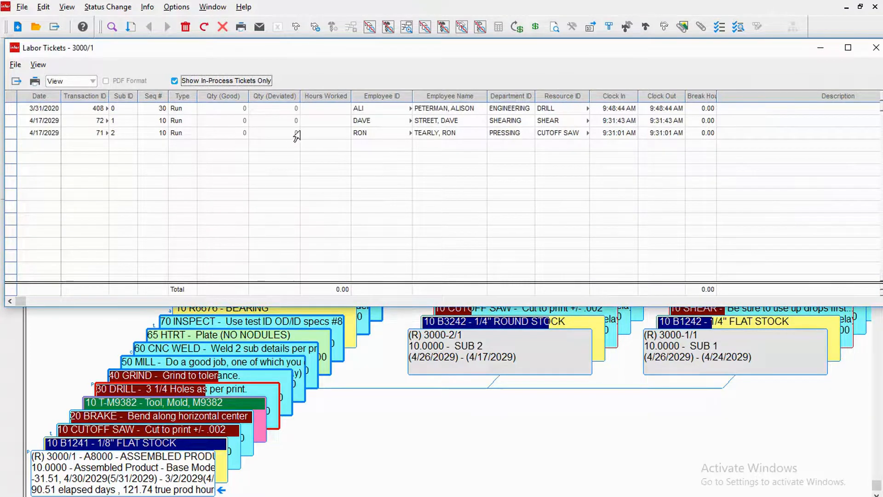
{"action": "mouse_move", "coordinate": [319, 136]}
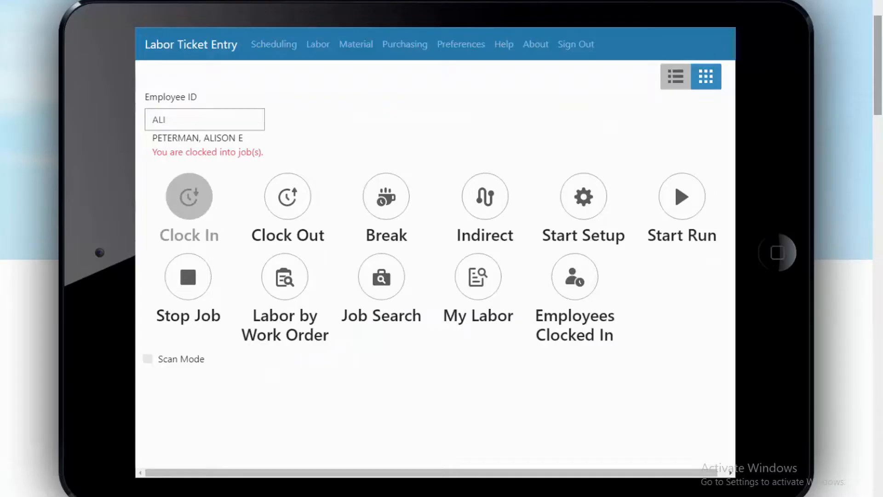
{"action": "mouse_move", "coordinate": [168, 426]}
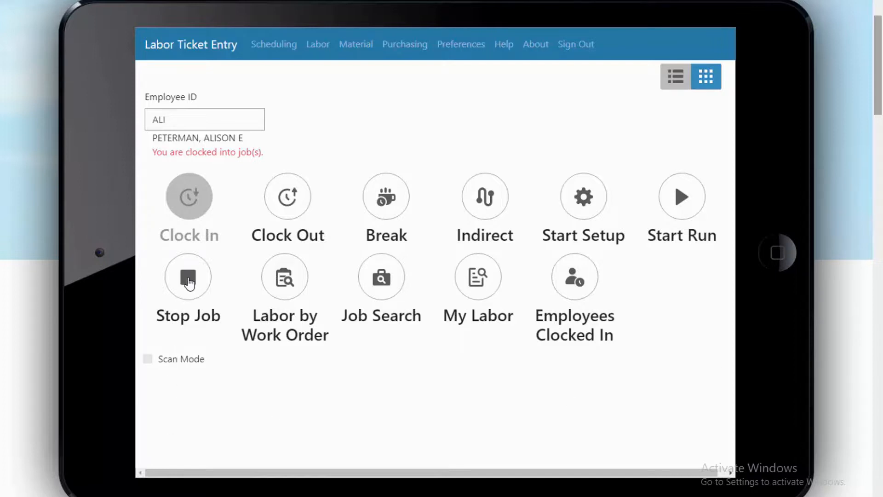
Step: Submit the Stop Job form for work order 3000/1 operation 30 at DRILL
{"action": "left_click", "coordinate": [188, 277]}
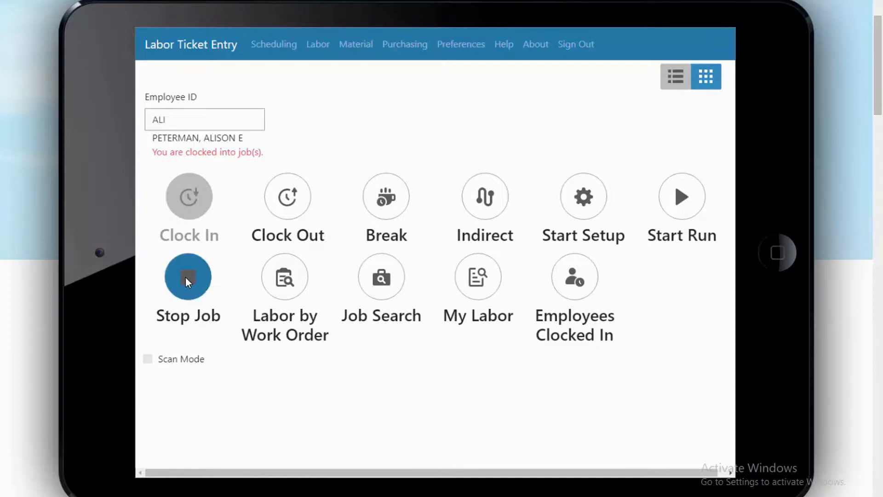
{"action": "left_click", "coordinate": [188, 277]}
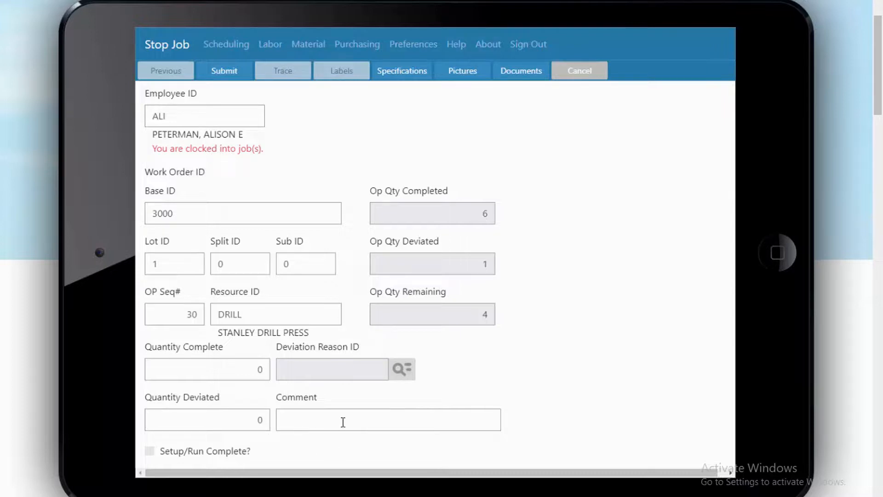
{"action": "mouse_move", "coordinate": [334, 410]}
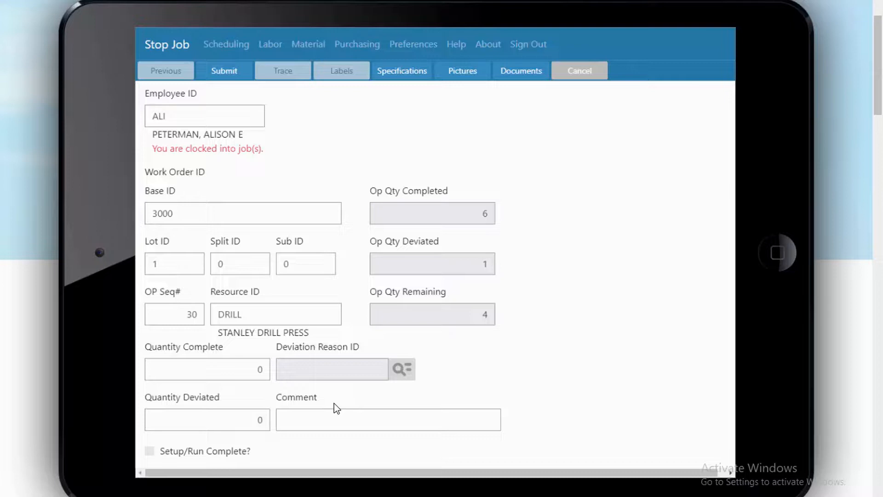
{"action": "mouse_move", "coordinate": [346, 285]}
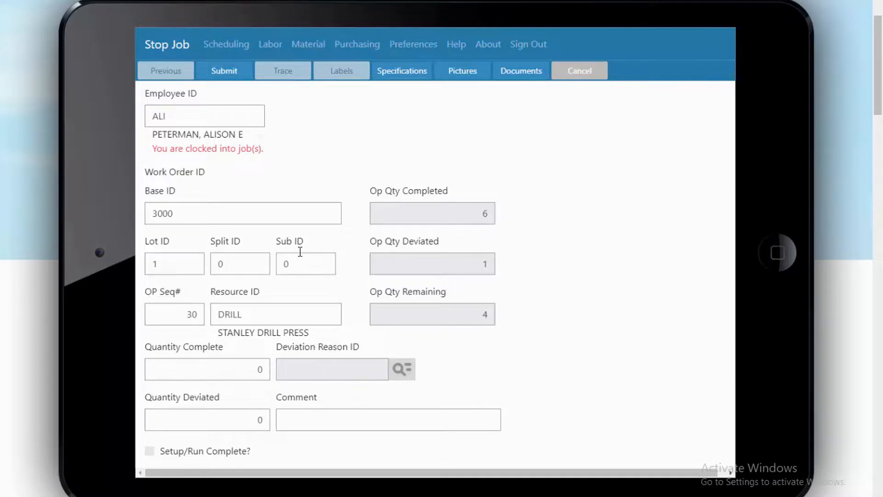
{"action": "mouse_move", "coordinate": [699, 8]}
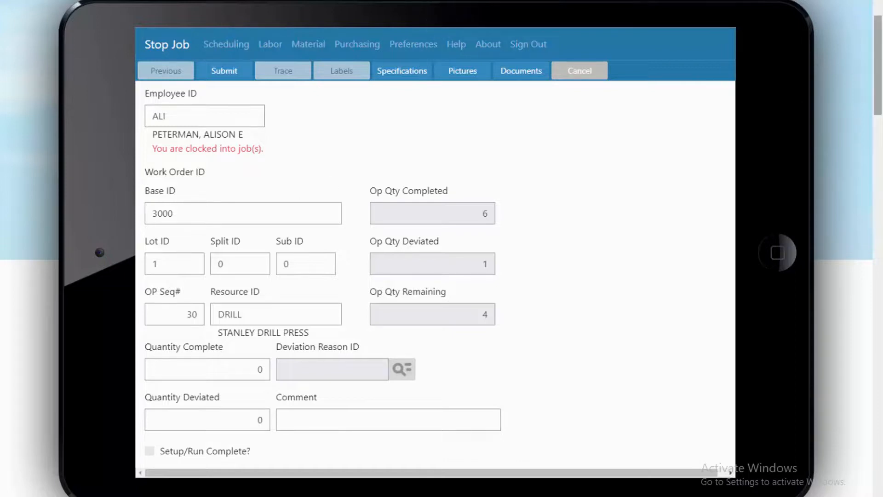
{"action": "left_click", "coordinate": [579, 70]}
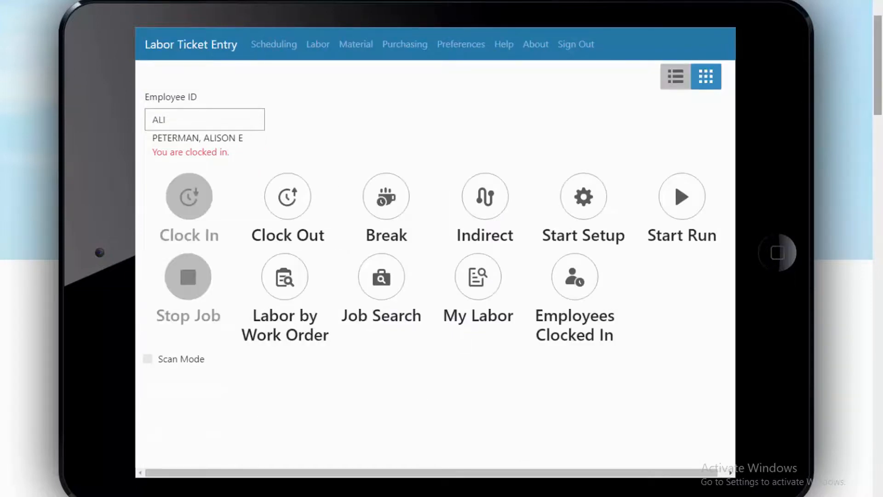
{"action": "mouse_move", "coordinate": [276, 52]}
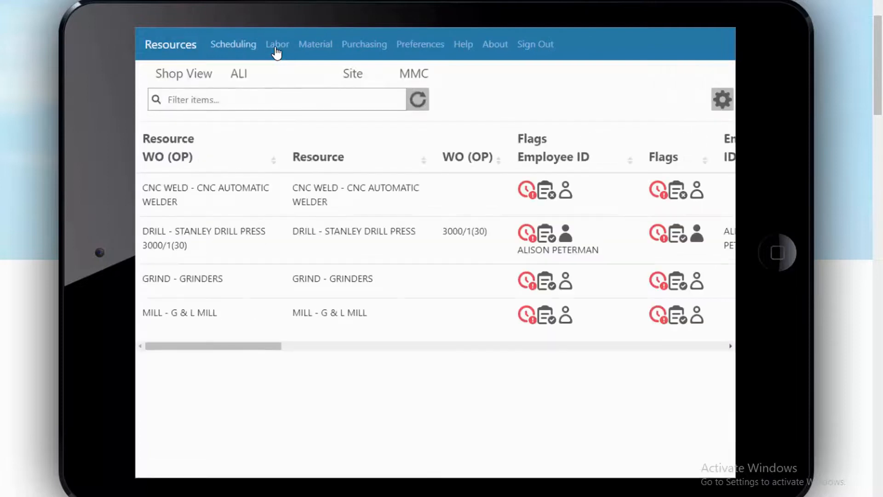
{"action": "mouse_move", "coordinate": [212, 216]}
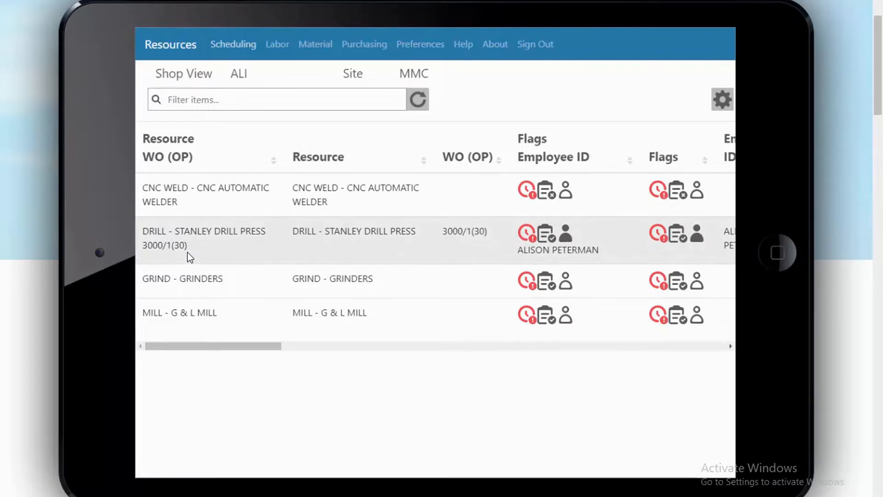
{"action": "mouse_move", "coordinate": [193, 248]}
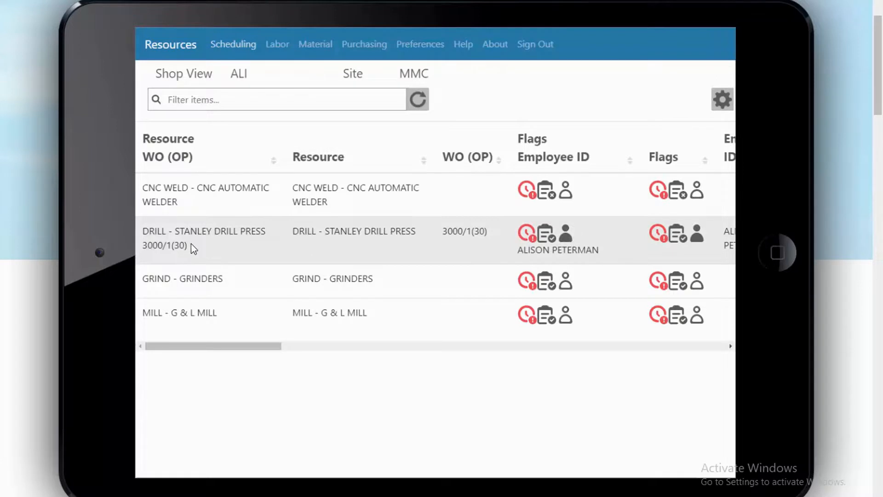
Step: Open the DRILL - STANLEY DRILL PRESS schedule and tick work order 02067/1(30)
{"action": "left_click", "coordinate": [203, 231]}
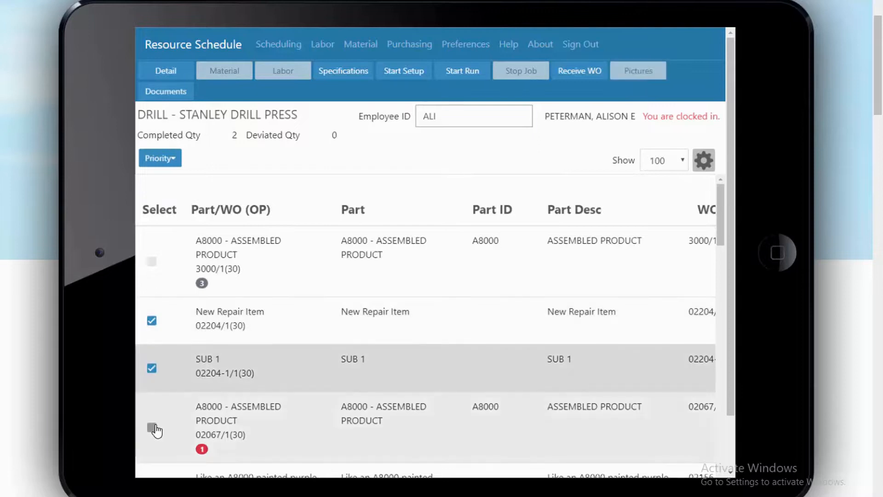
{"action": "left_click", "coordinate": [151, 427]}
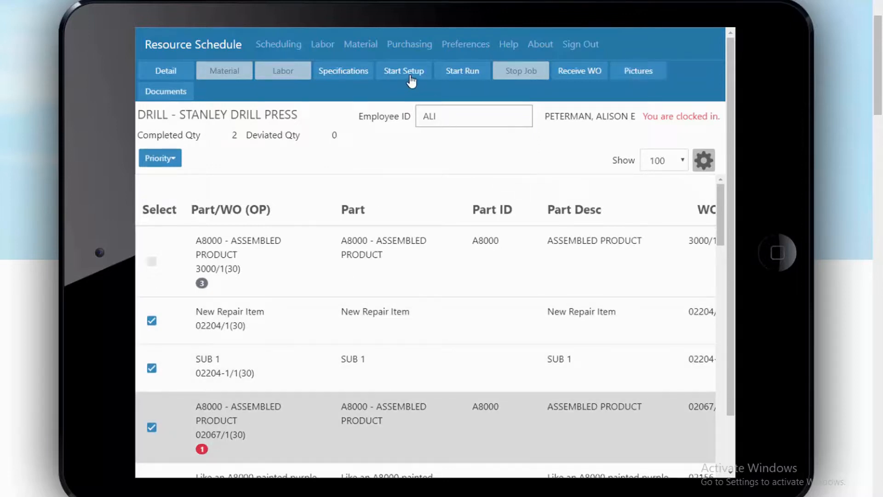
{"action": "mouse_move", "coordinate": [465, 73]}
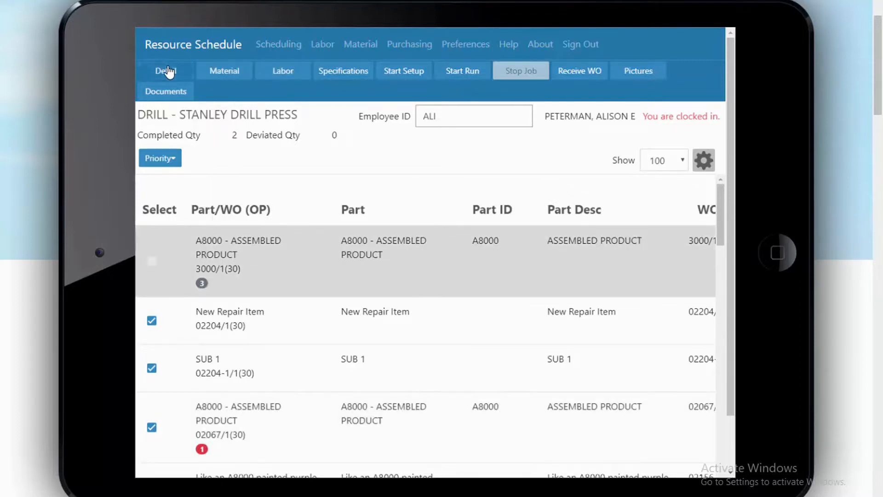
Step: View work order 3000/1's details, then open its operations list
{"action": "left_click", "coordinate": [165, 70]}
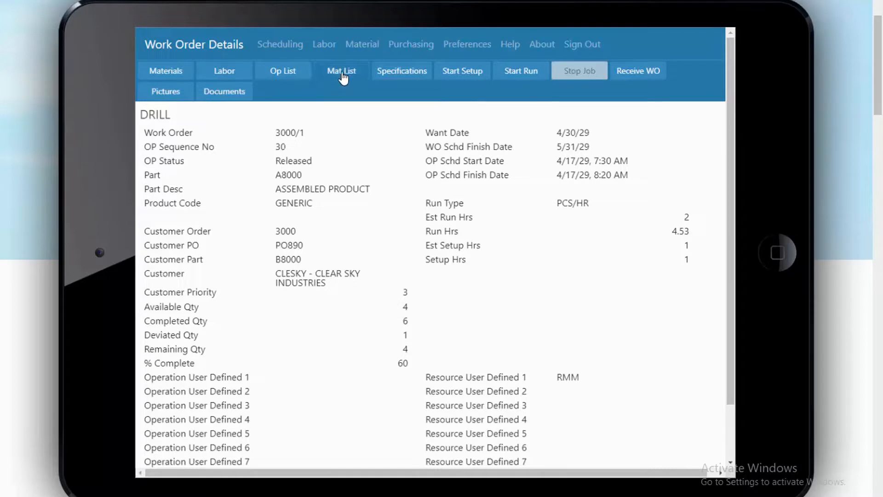
{"action": "mouse_move", "coordinate": [300, 112]}
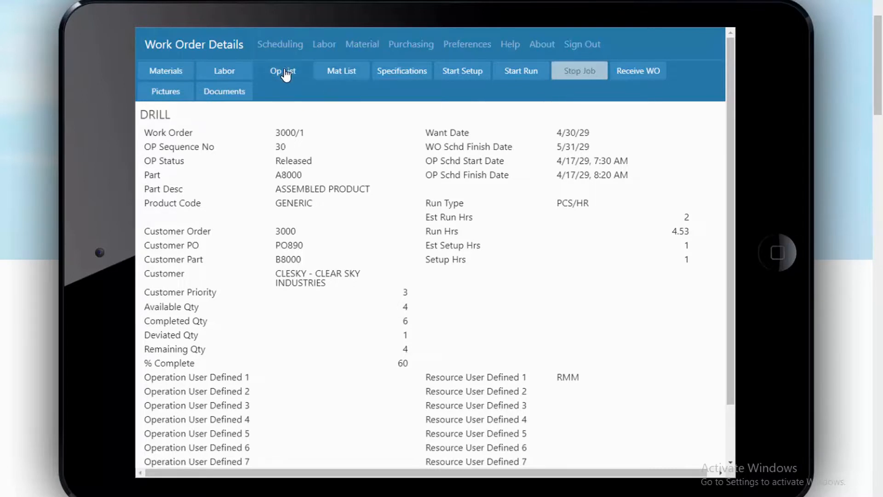
{"action": "left_click", "coordinate": [283, 71]}
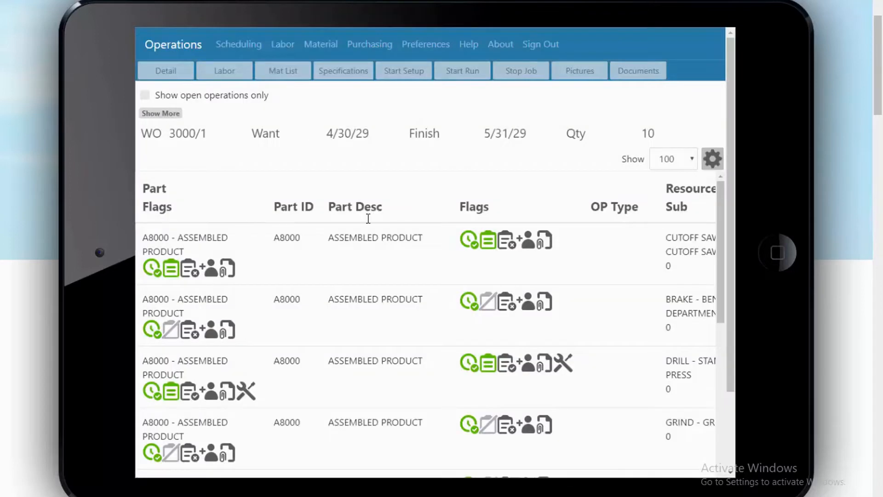
{"action": "mouse_move", "coordinate": [540, 330]}
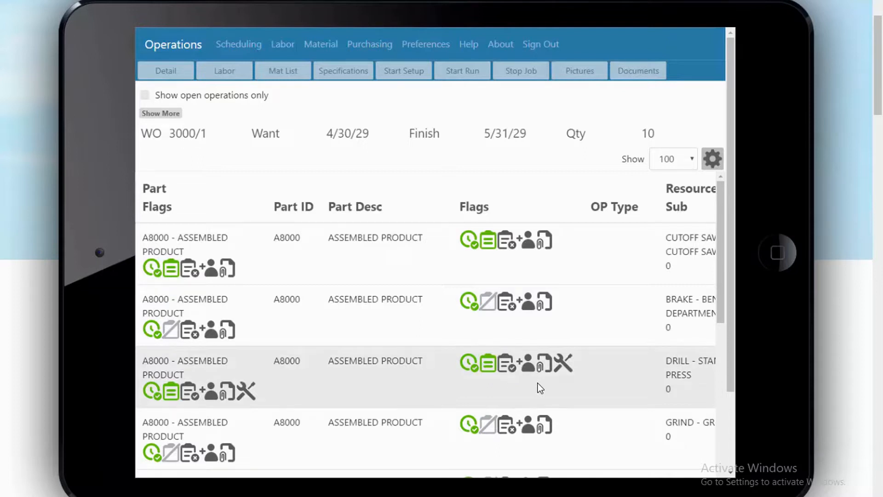
{"action": "mouse_move", "coordinate": [521, 385]}
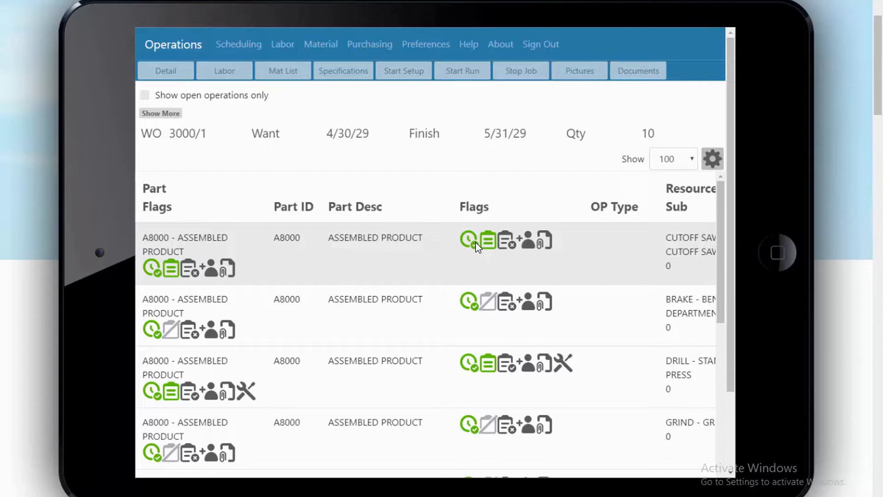
{"action": "mouse_move", "coordinate": [472, 246]}
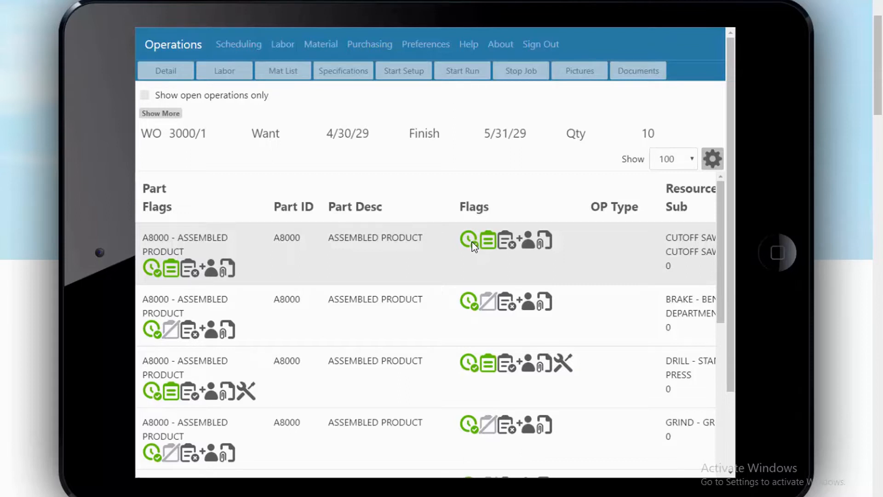
{"action": "mouse_move", "coordinate": [466, 239]}
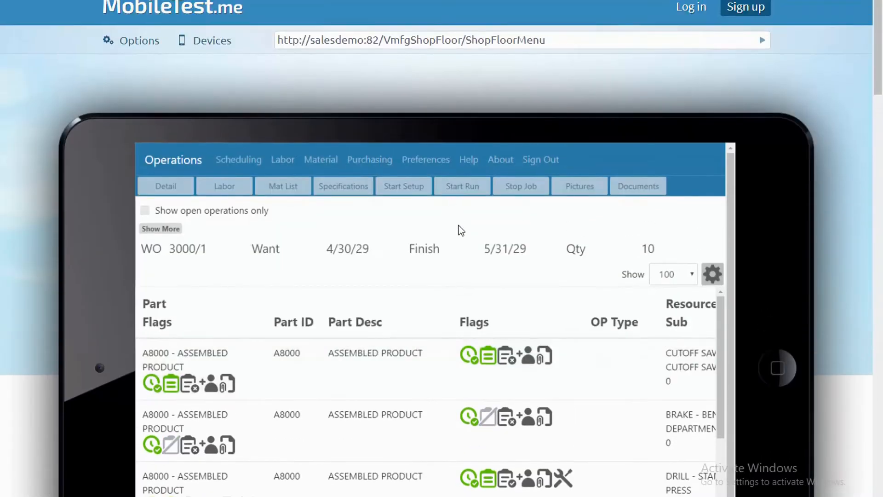
Step: Leave the Operations page for the main menu with Scheduling, Labor, WO Material and Purchasing
{"action": "scroll", "scroll_direction": "down", "scroll_amount": 3}
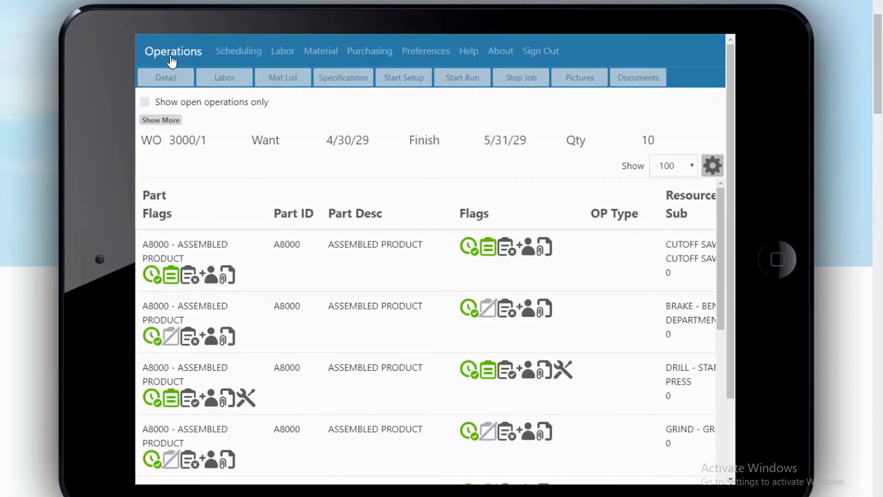
{"action": "left_click", "coordinate": [171, 56]}
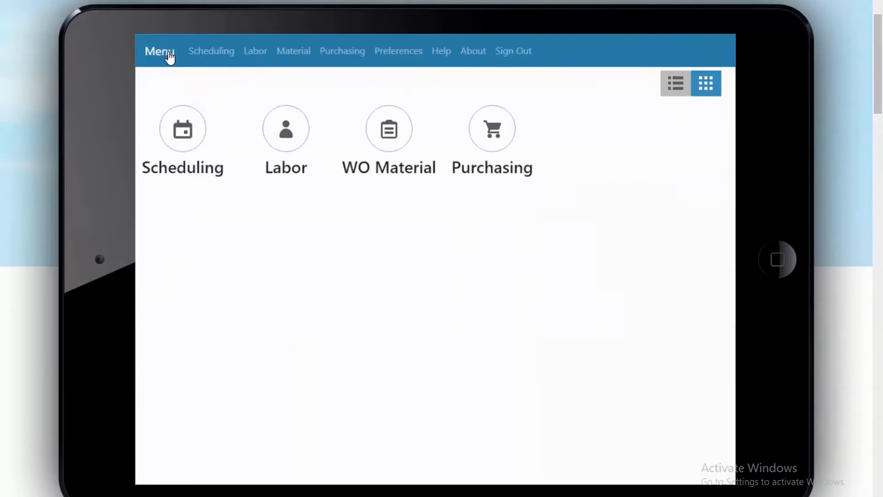
{"action": "mouse_move", "coordinate": [190, 101]}
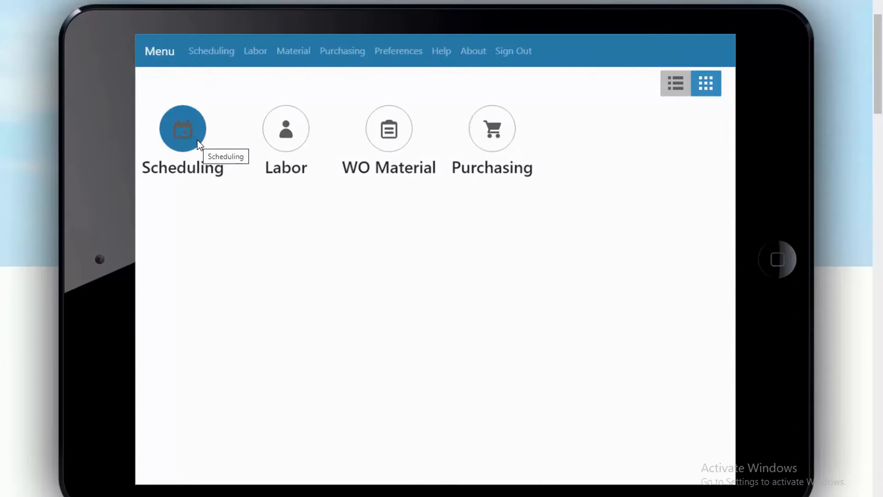
{"action": "mouse_move", "coordinate": [203, 193]}
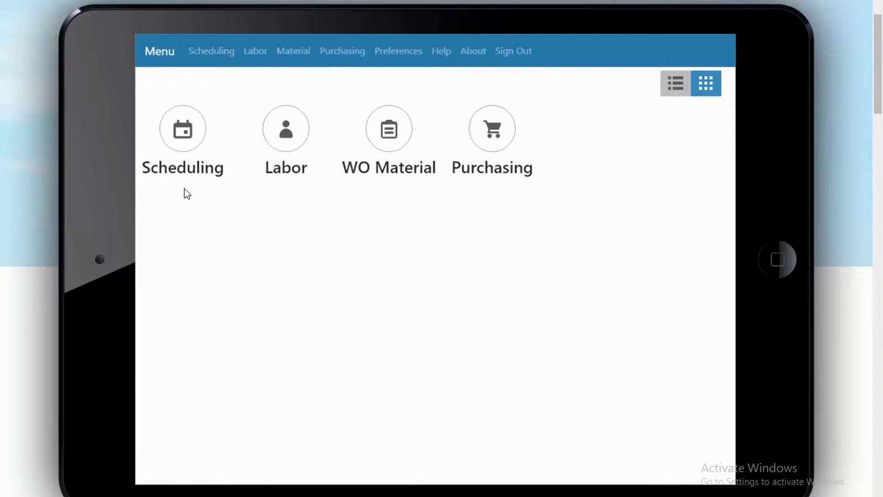
{"action": "mouse_move", "coordinate": [230, 251]}
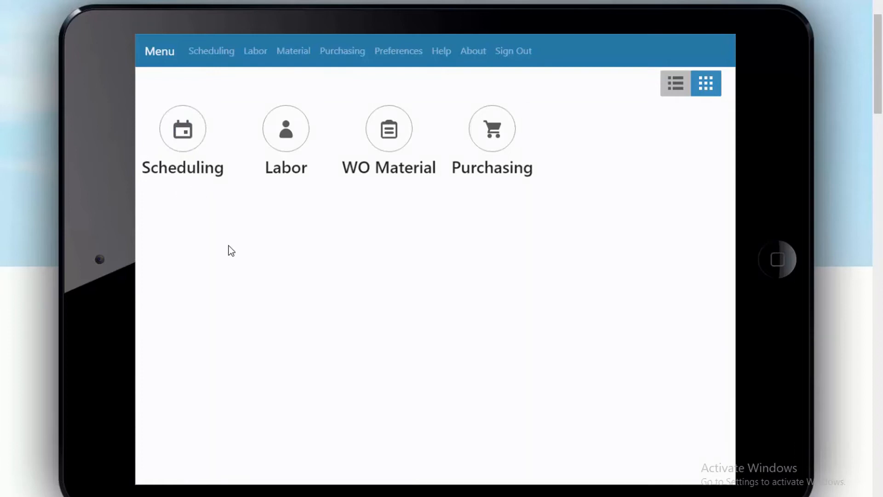
{"action": "mouse_move", "coordinate": [375, 236]}
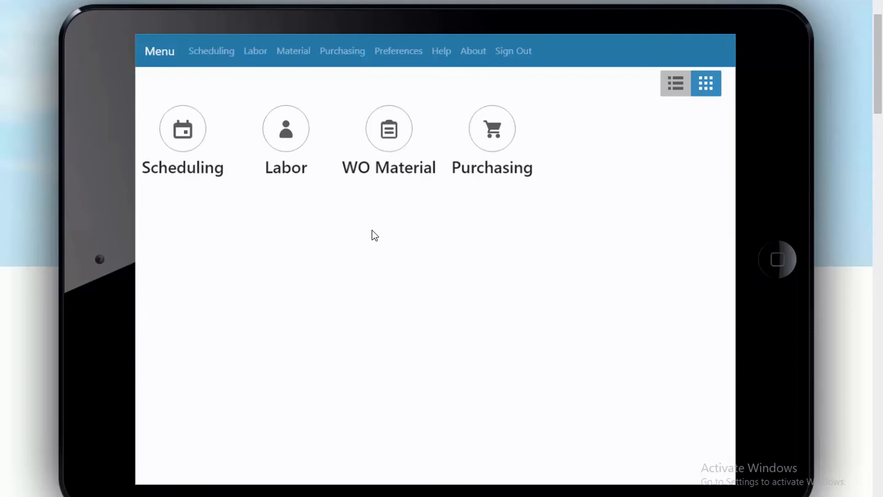
{"action": "mouse_move", "coordinate": [378, 174]}
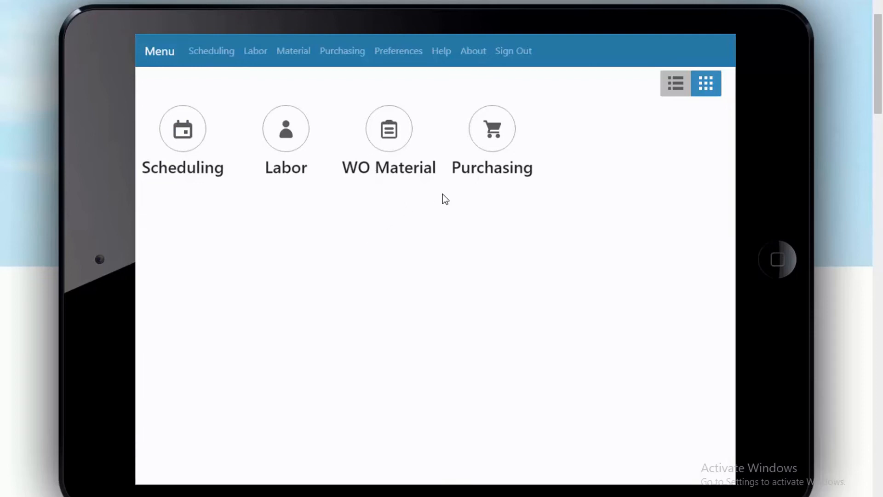
{"action": "mouse_move", "coordinate": [647, 179]}
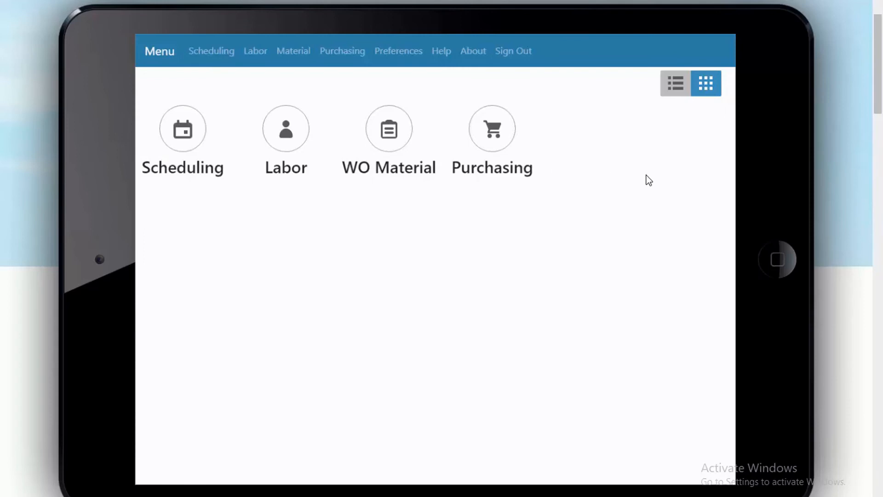